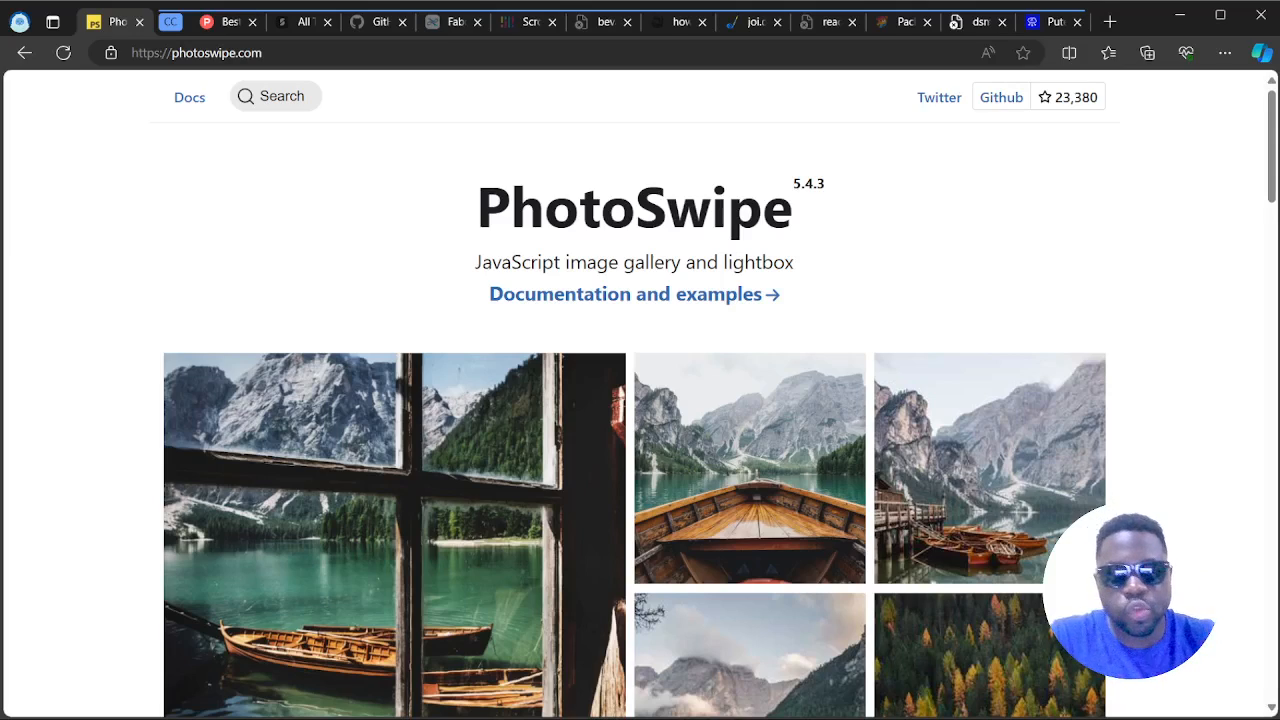
mouse_move(836, 424)
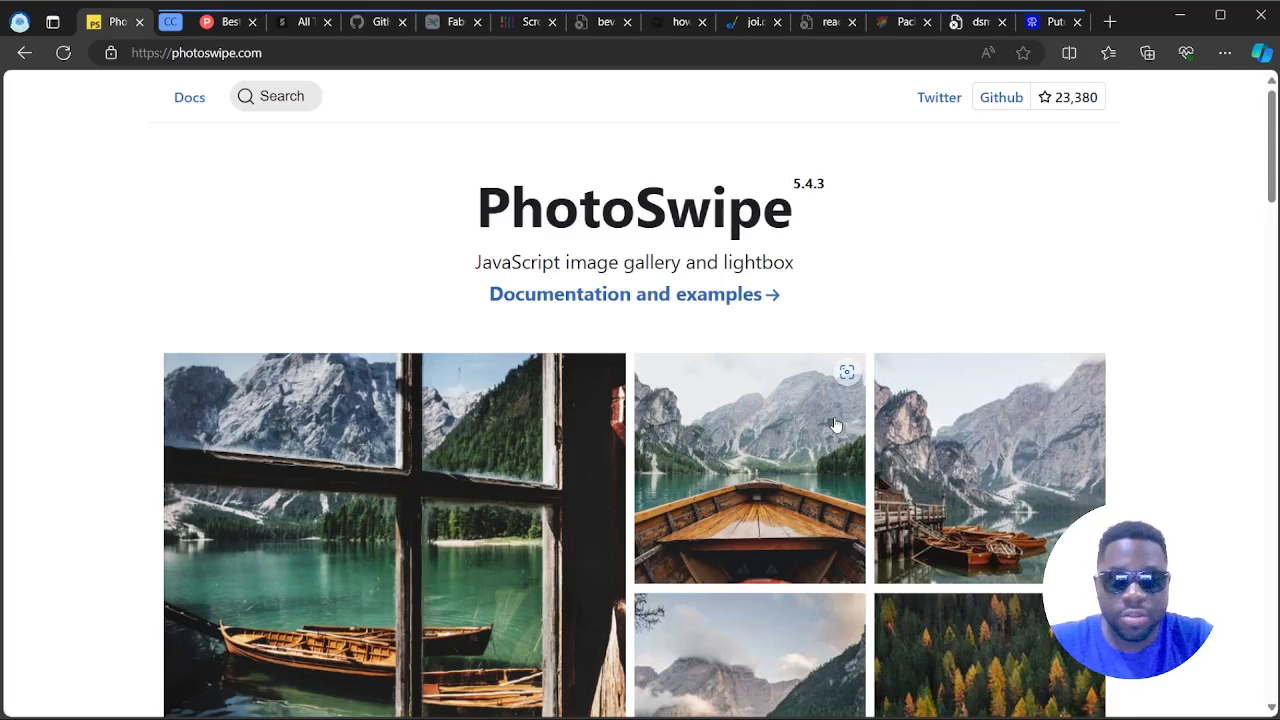
mouse_move(262, 150)
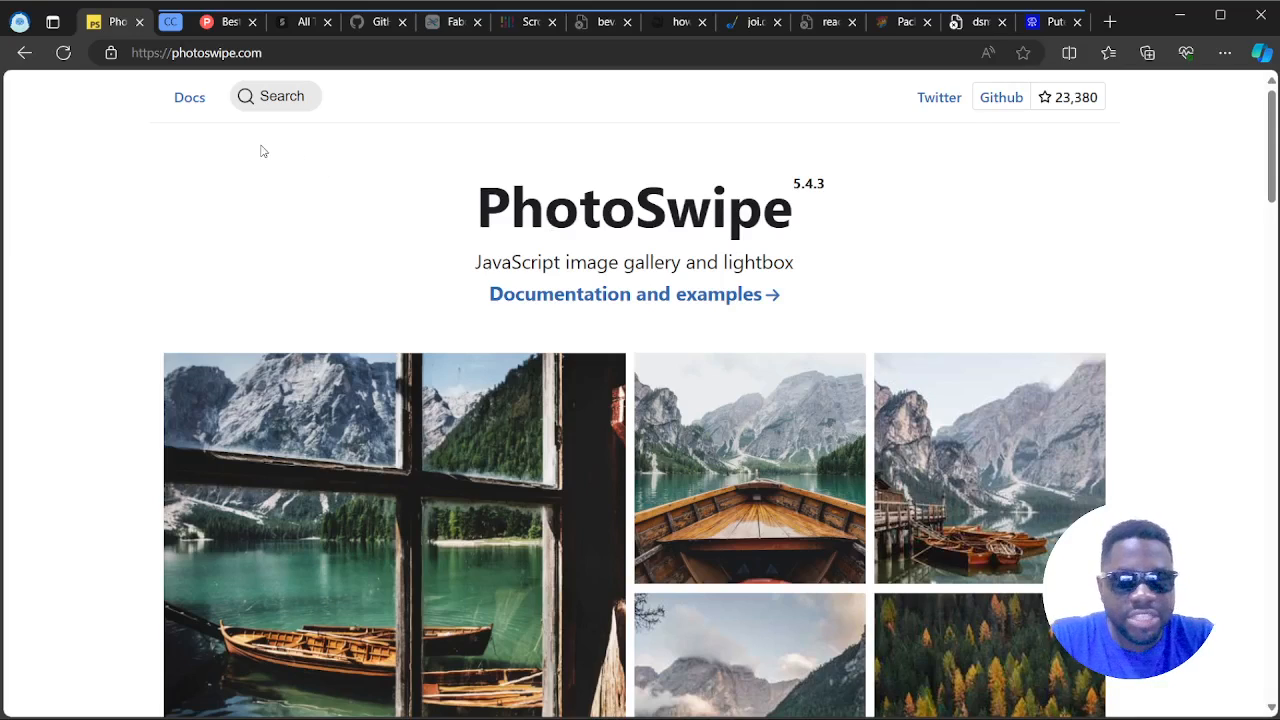
mouse_move(458, 82)
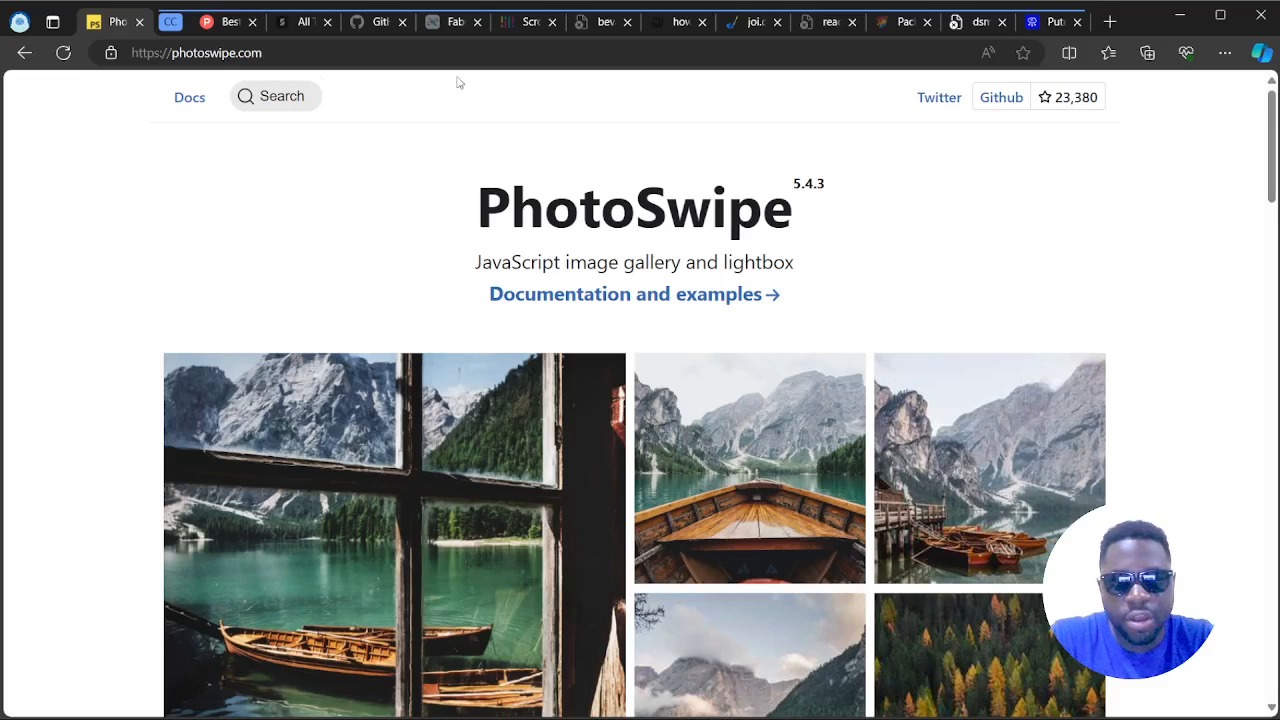
mouse_move(924, 274)
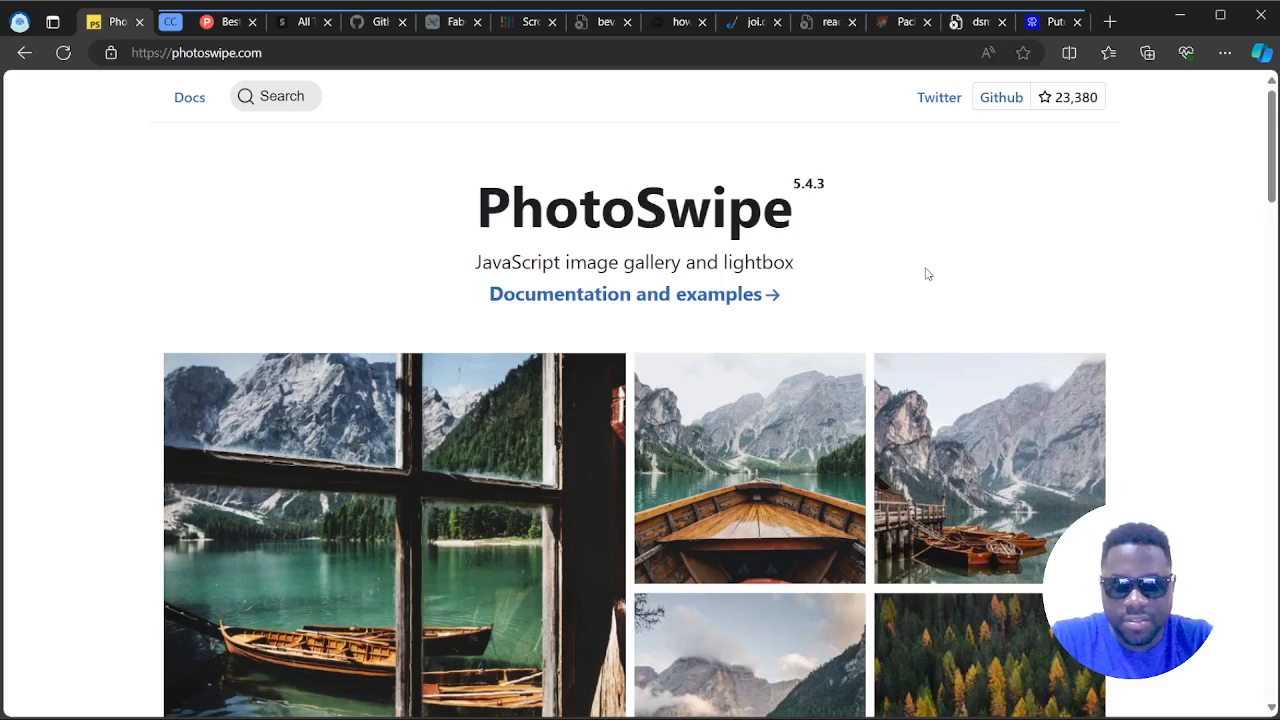
Step: Step the homepage lightbox demo forward to the fourth photo, then close the lightbox
scroll("down", 3)
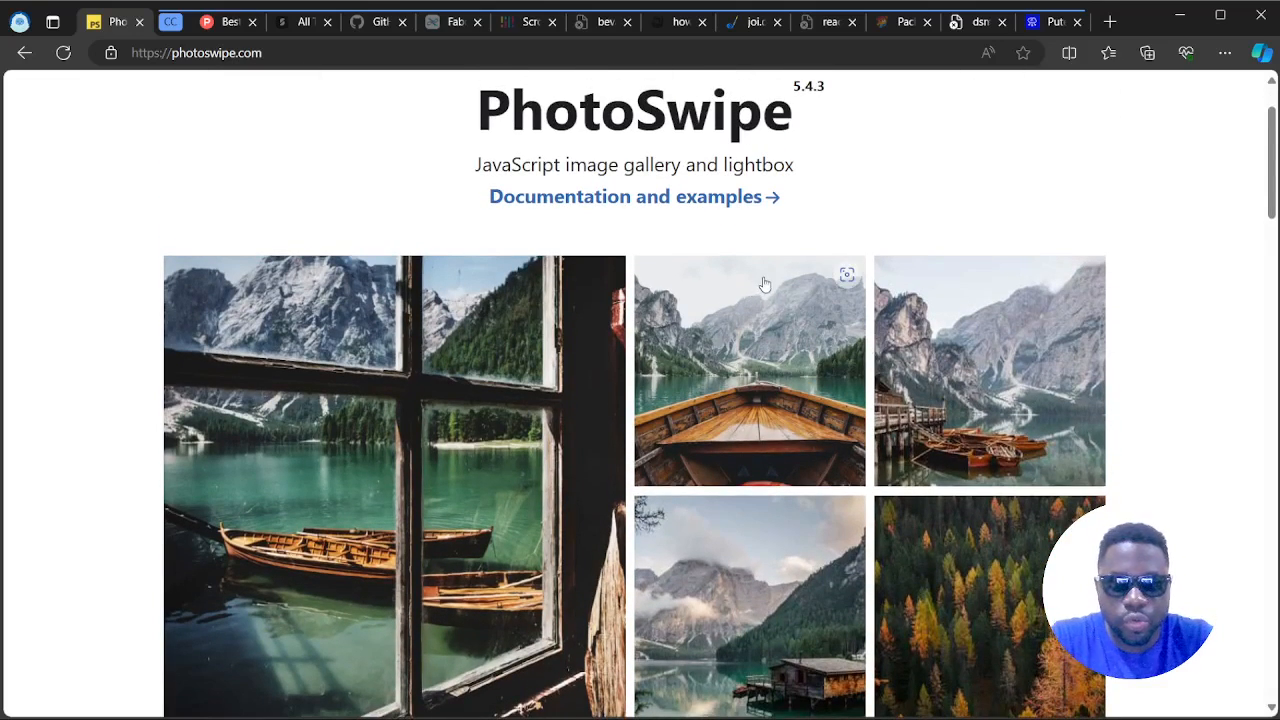
mouse_move(696, 336)
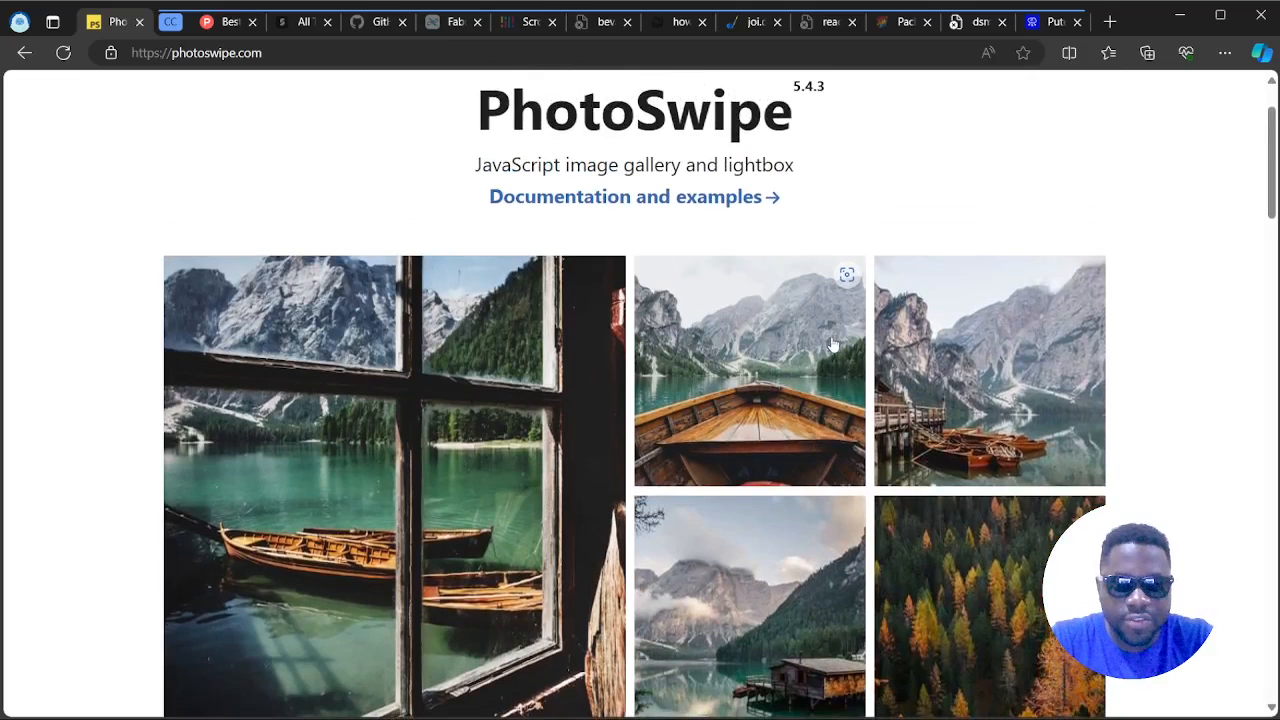
mouse_move(782, 252)
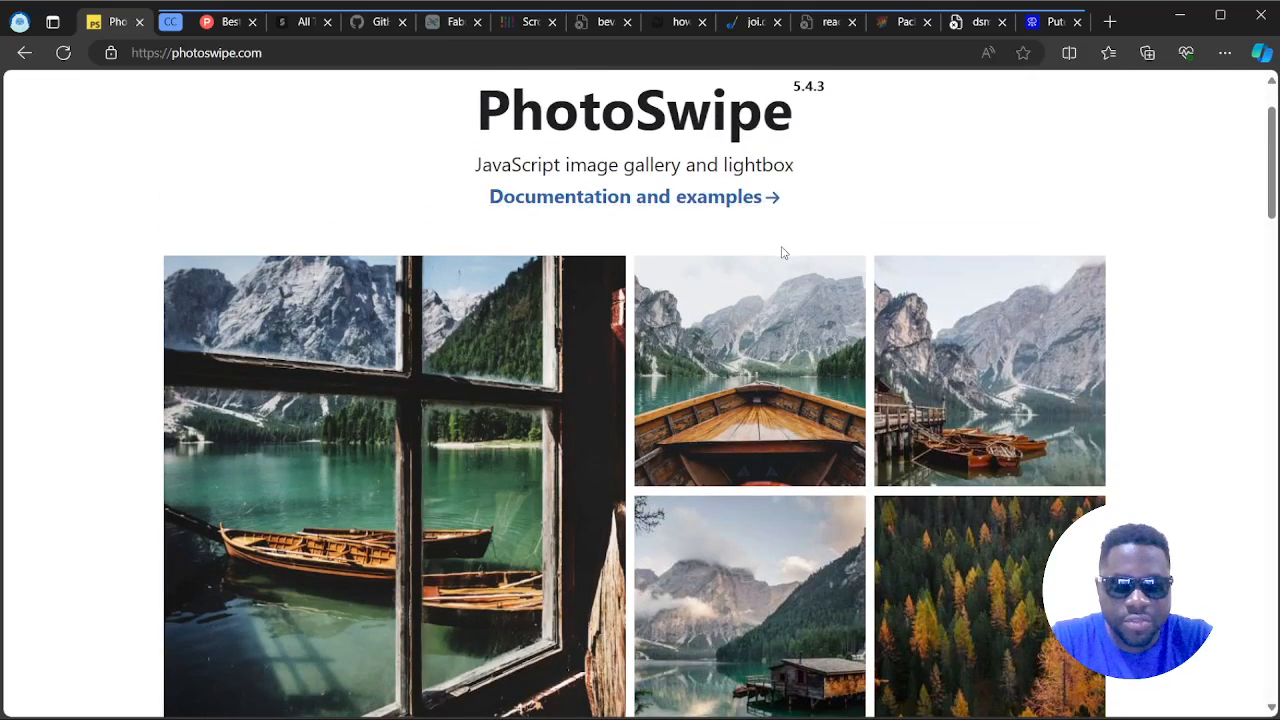
scroll("down", 3)
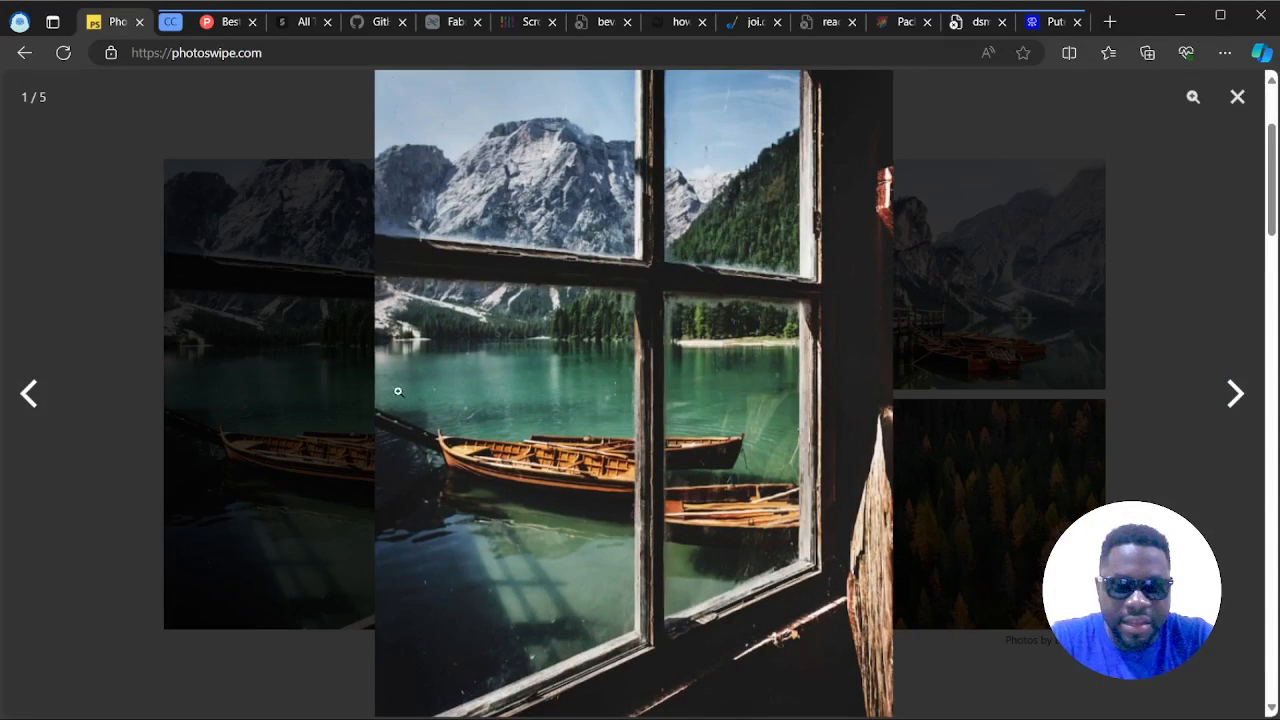
mouse_move(866, 354)
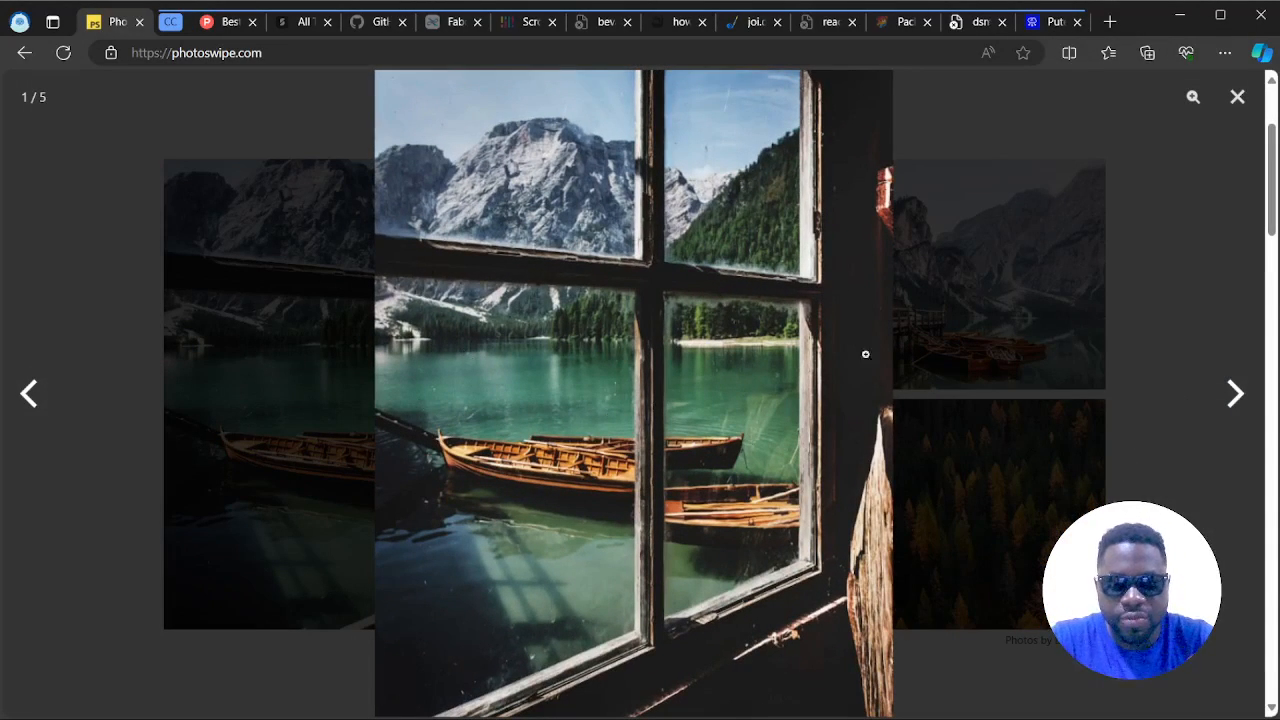
left_click(1236, 392)
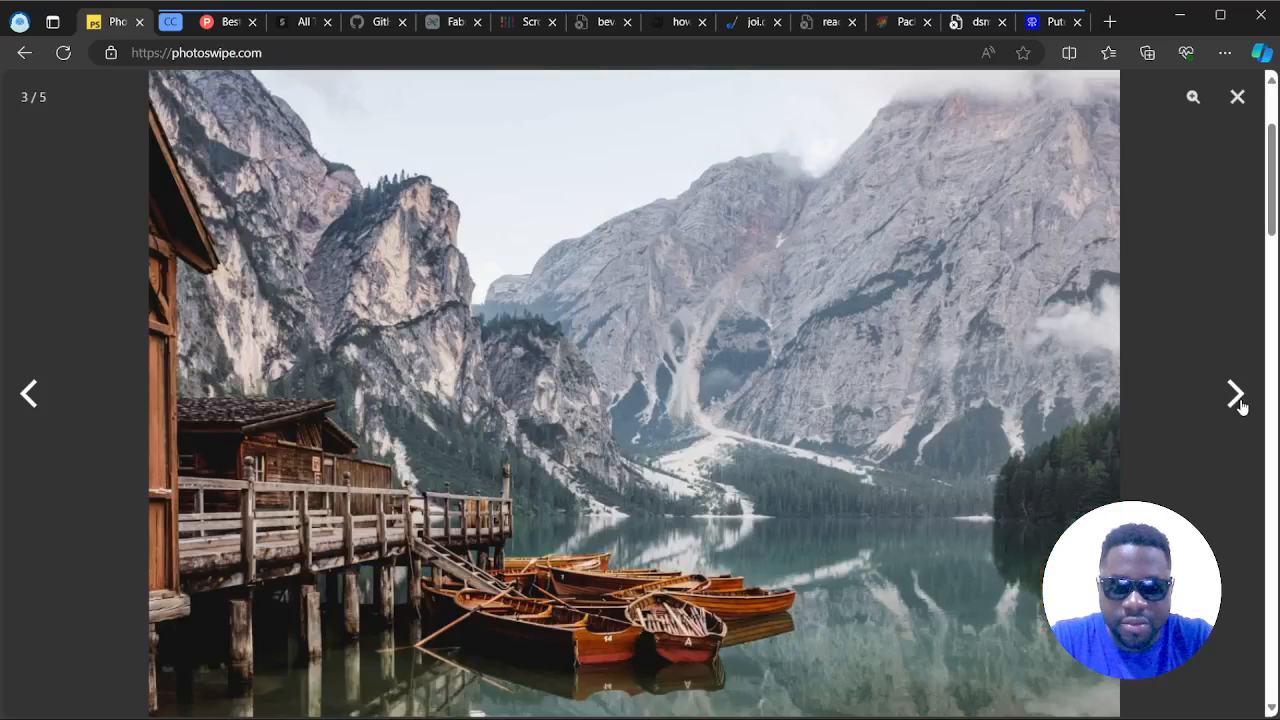
left_click(1236, 392)
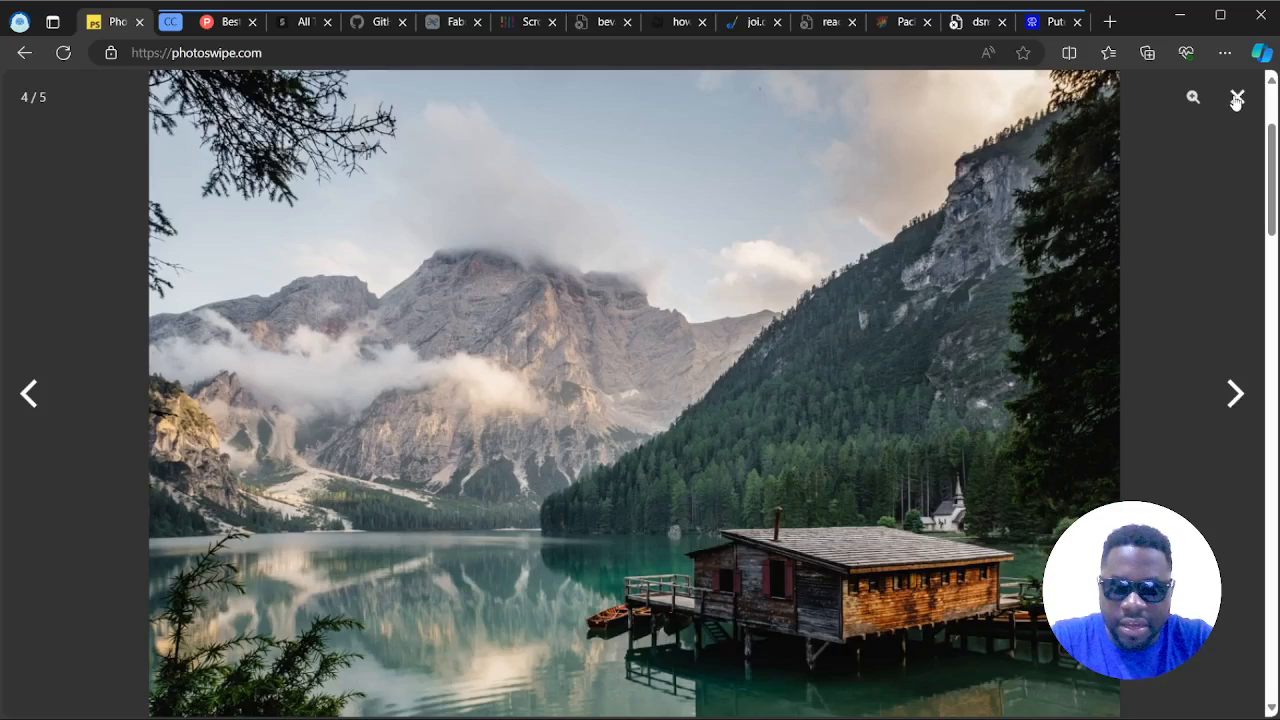
left_click(1236, 96)
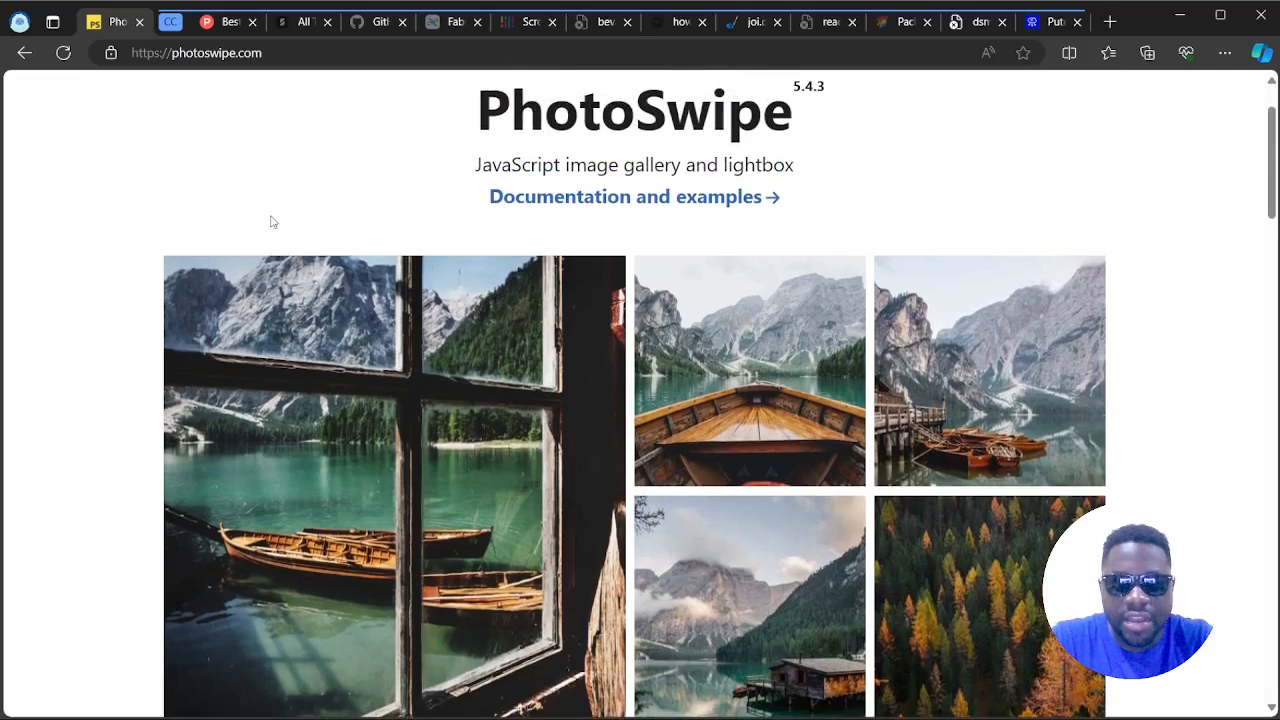
Step: Scroll down through the homepage's v5 feature sections and back up to the docs links
scroll("down", 3)
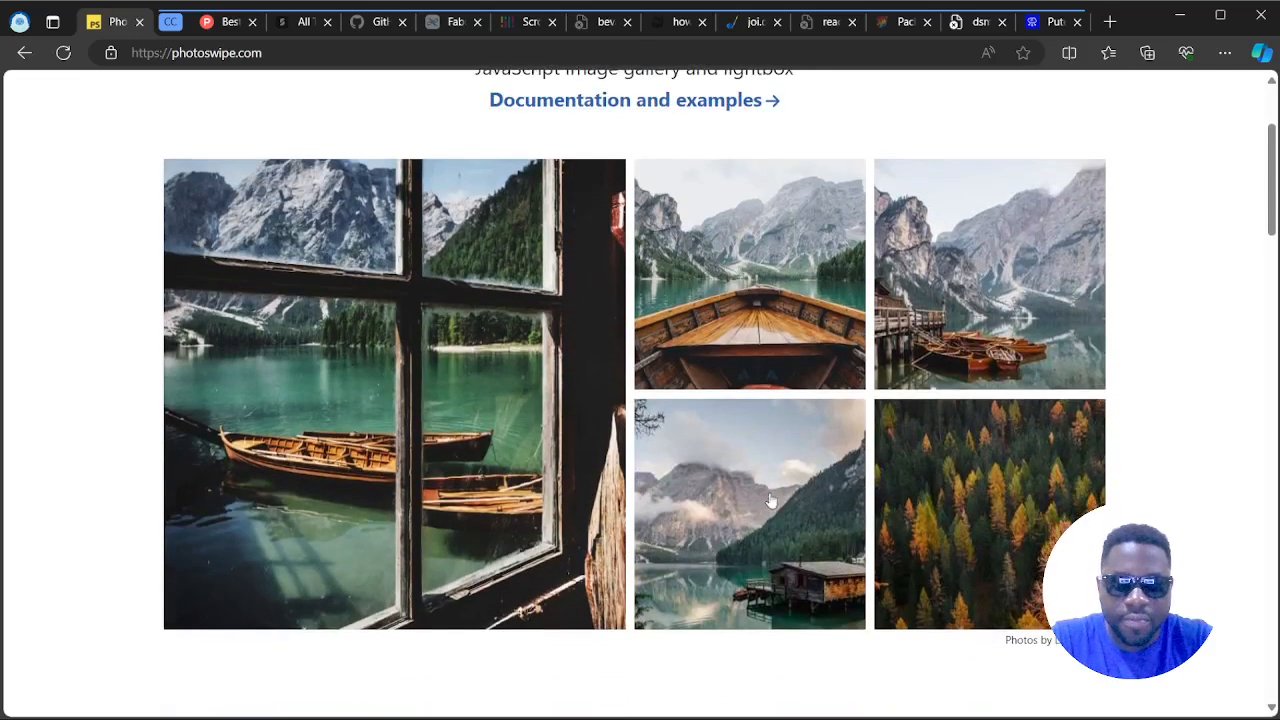
mouse_move(830, 512)
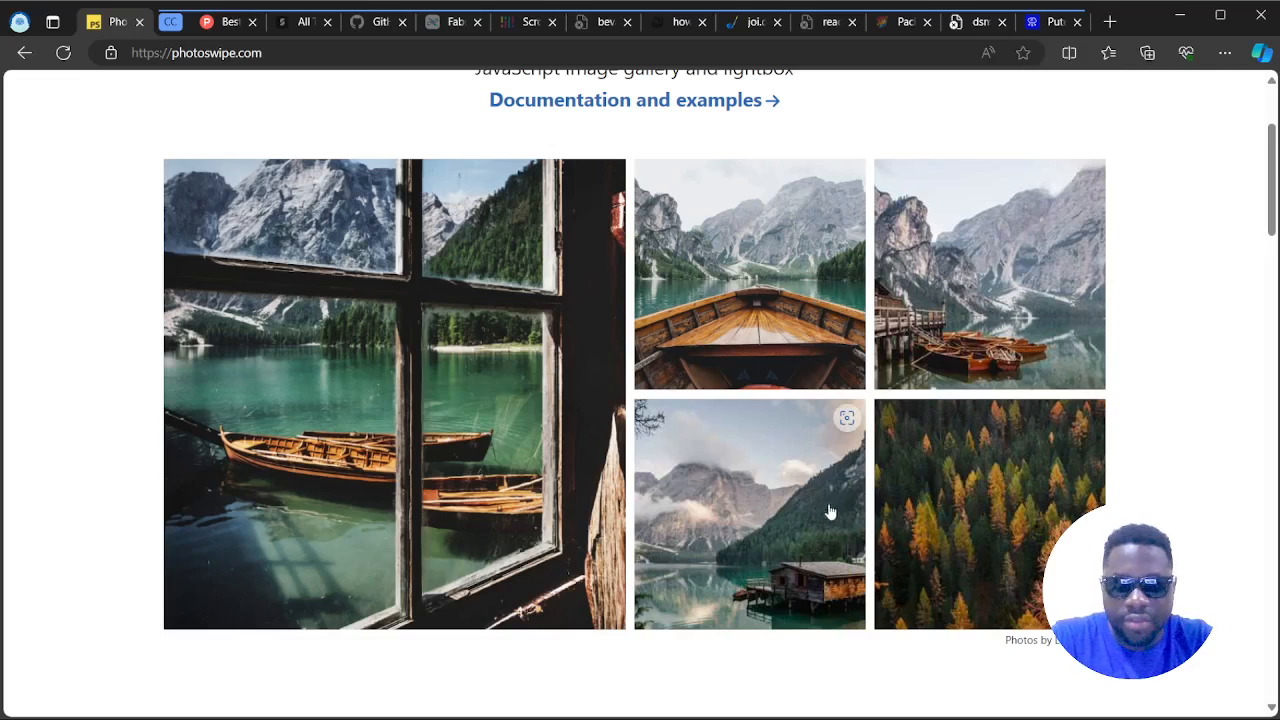
scroll("down", 3)
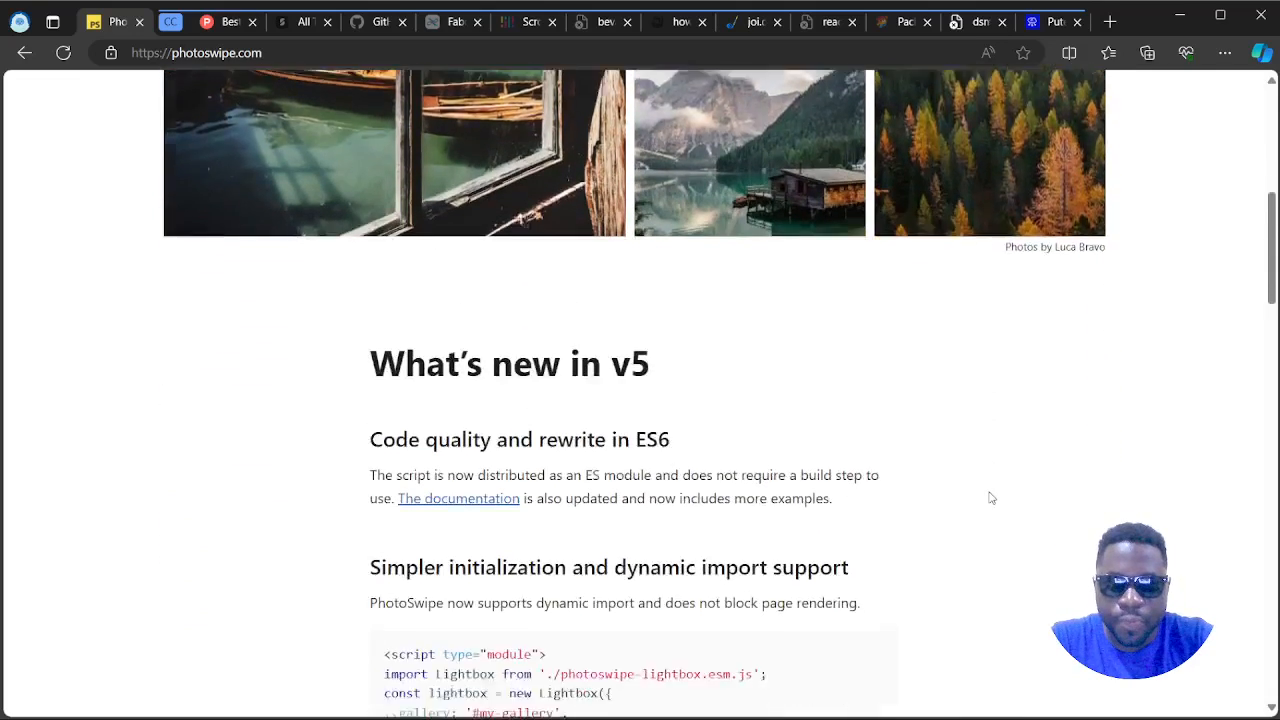
scroll("down", 3)
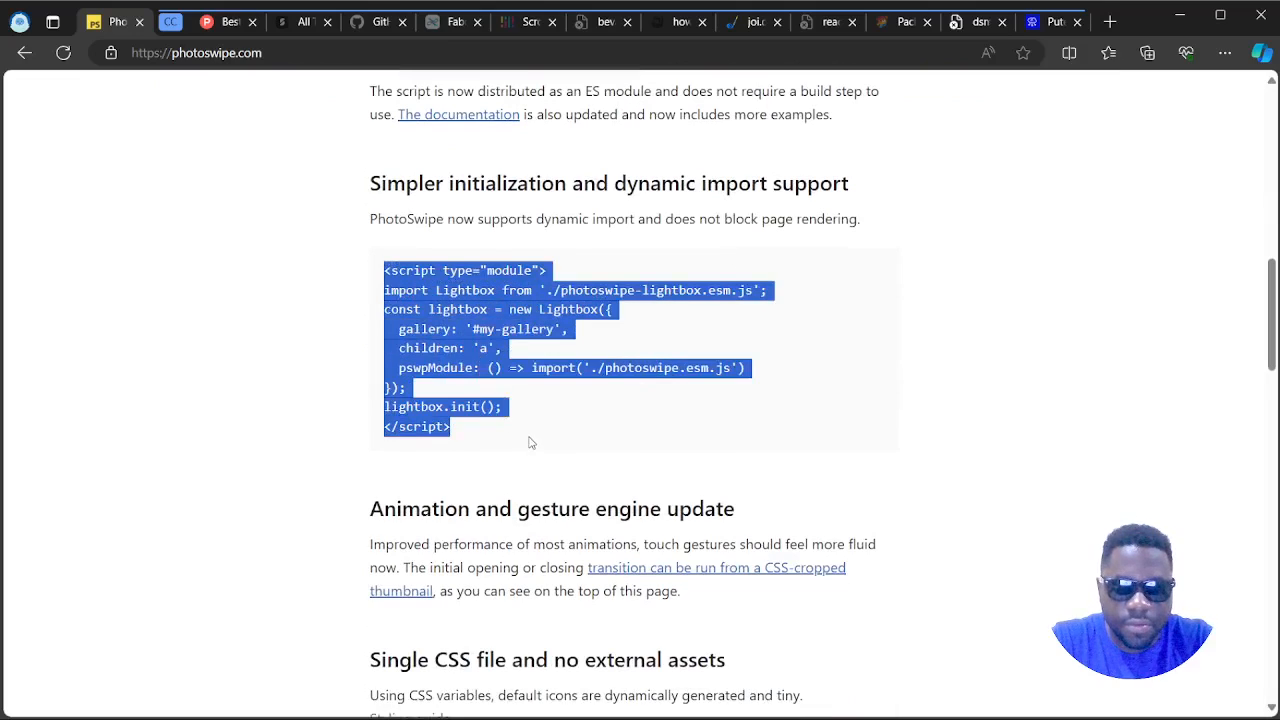
mouse_move(880, 410)
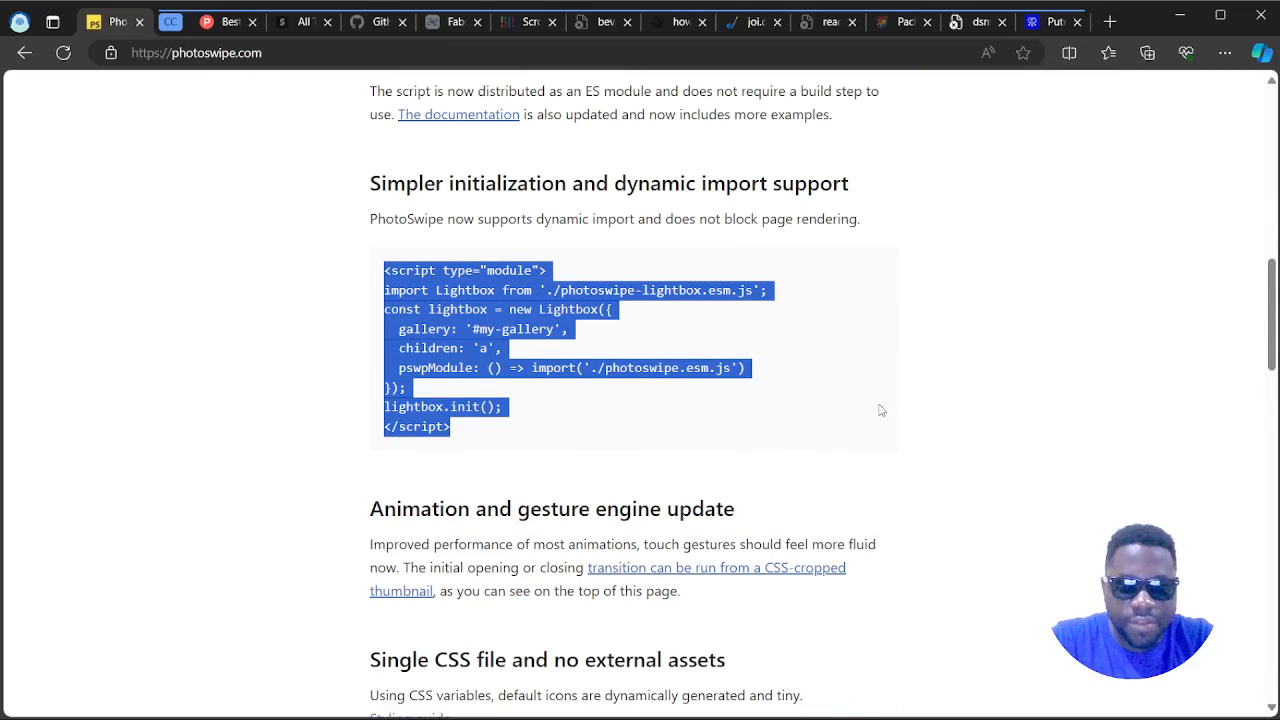
scroll("down", 3)
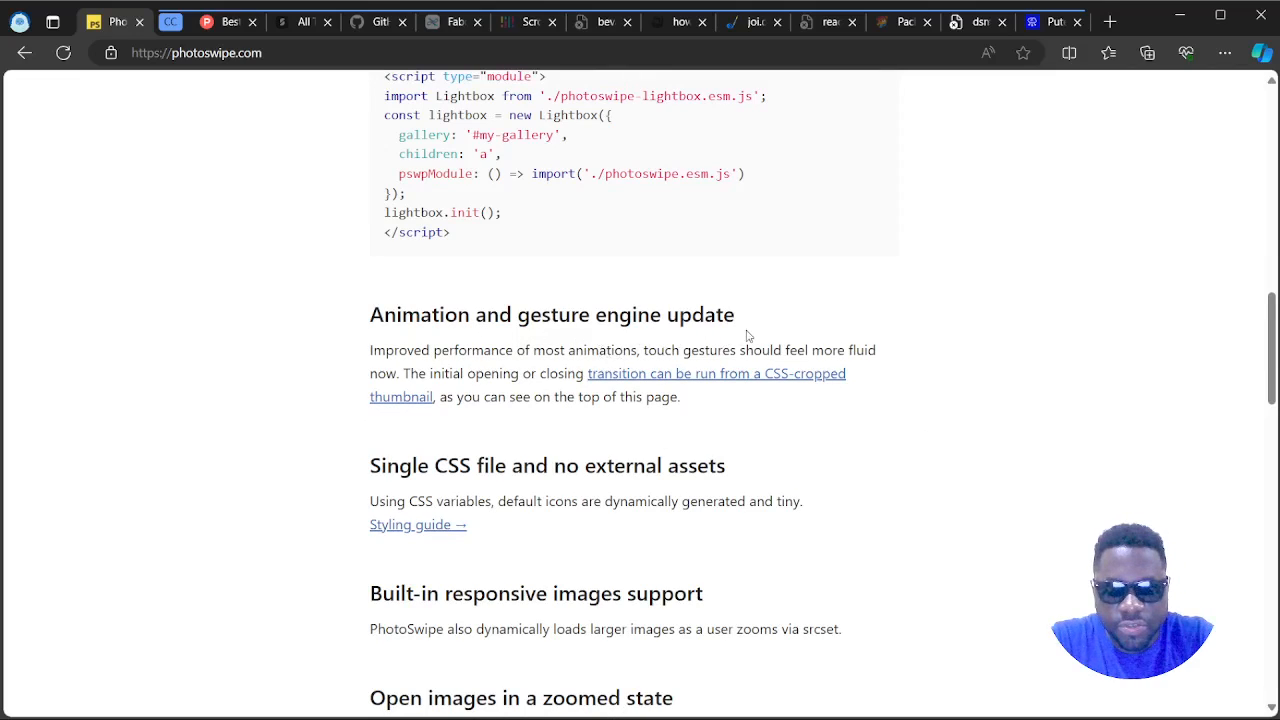
scroll("down", 3)
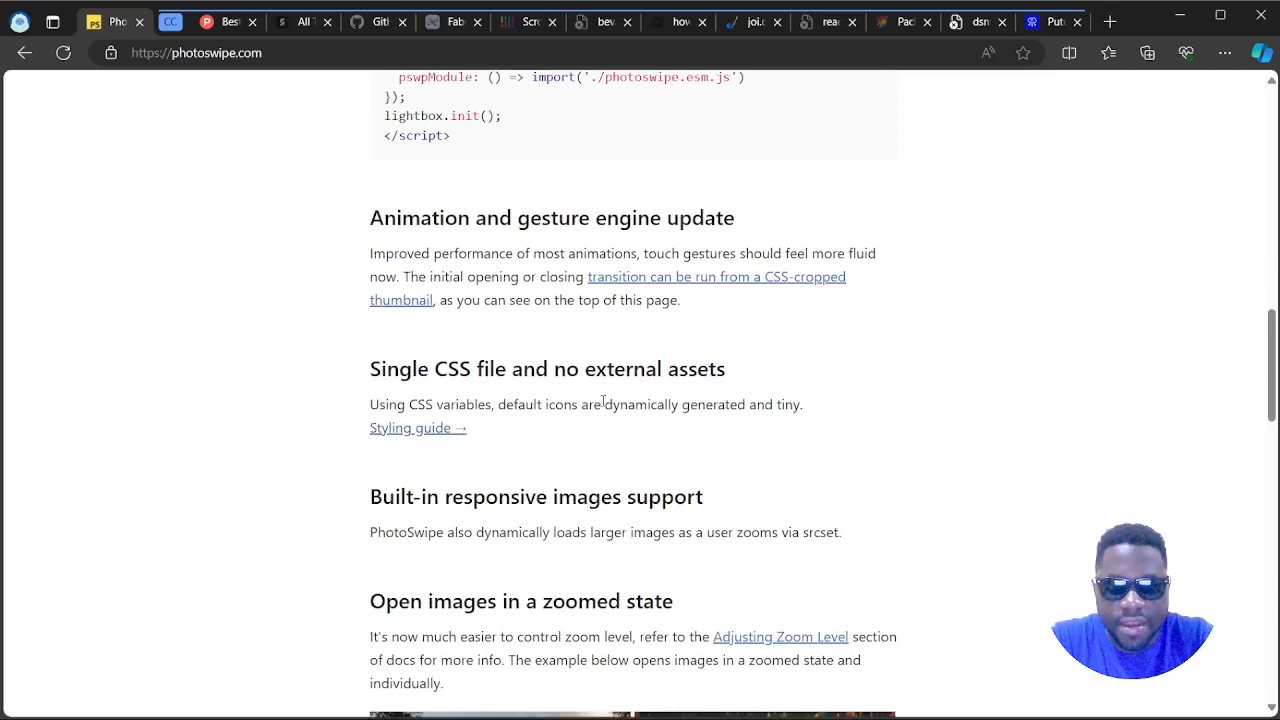
scroll("down", 3)
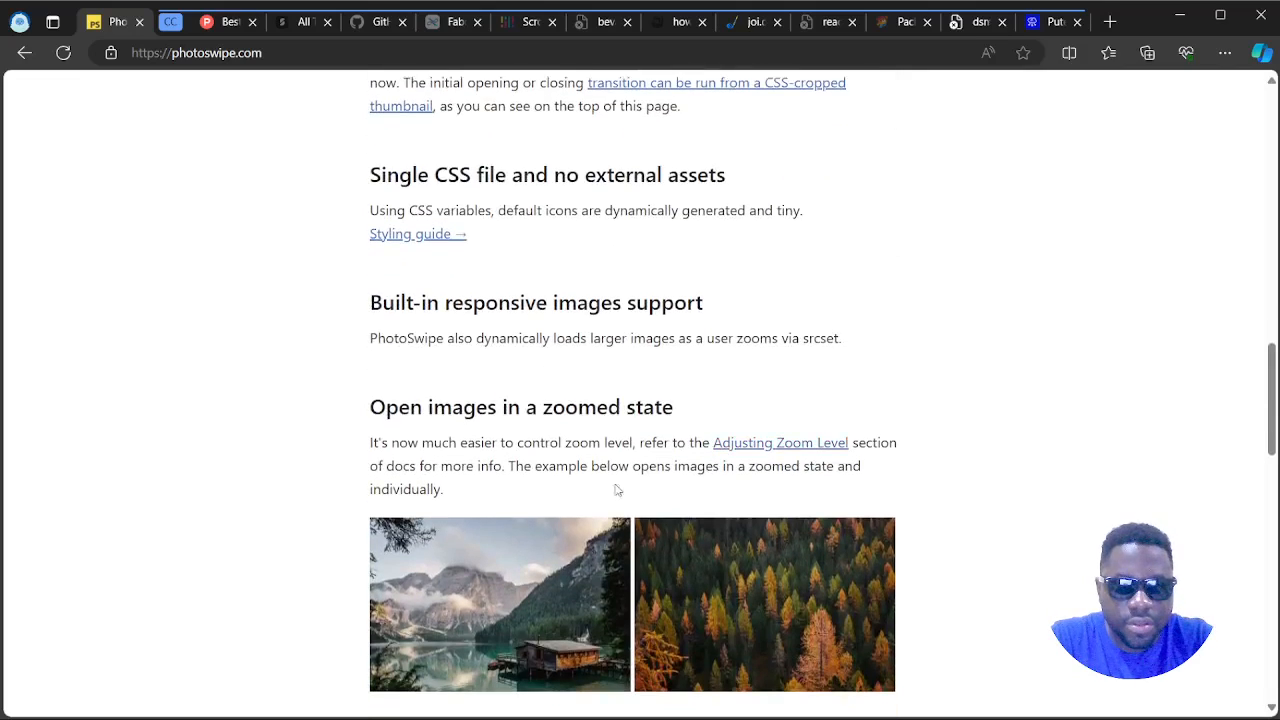
mouse_move(704, 368)
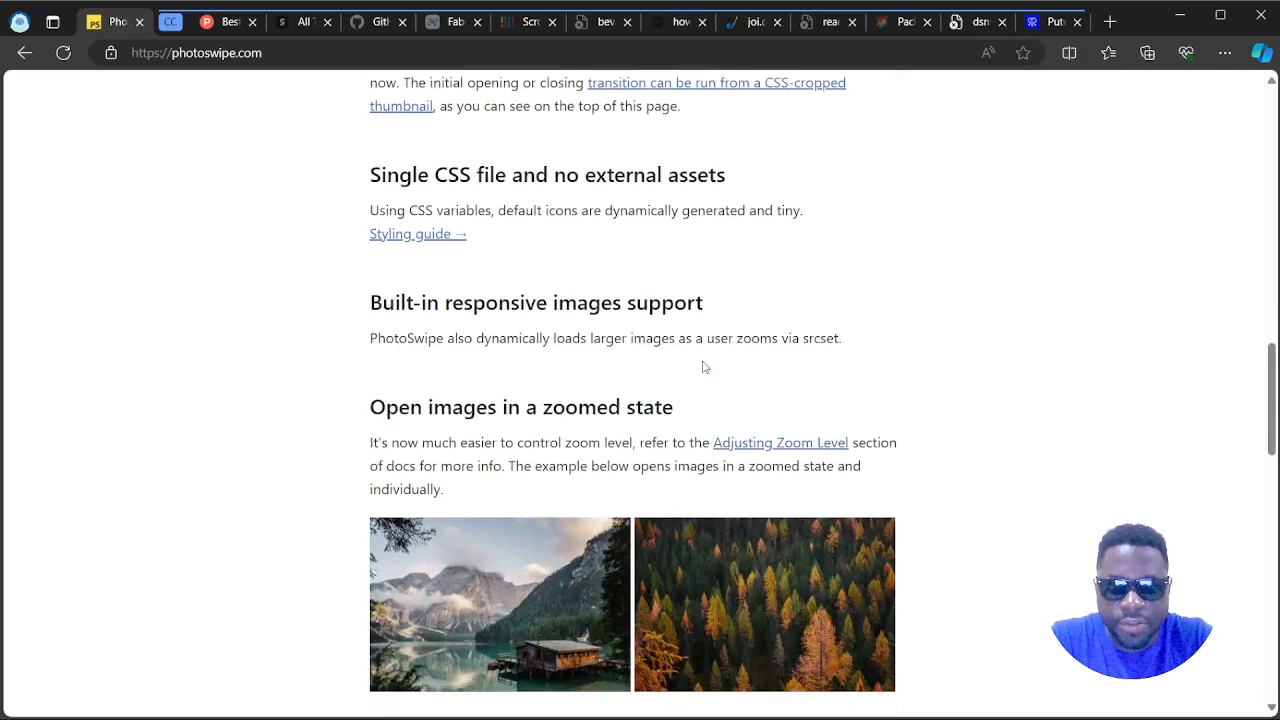
scroll("down", 3)
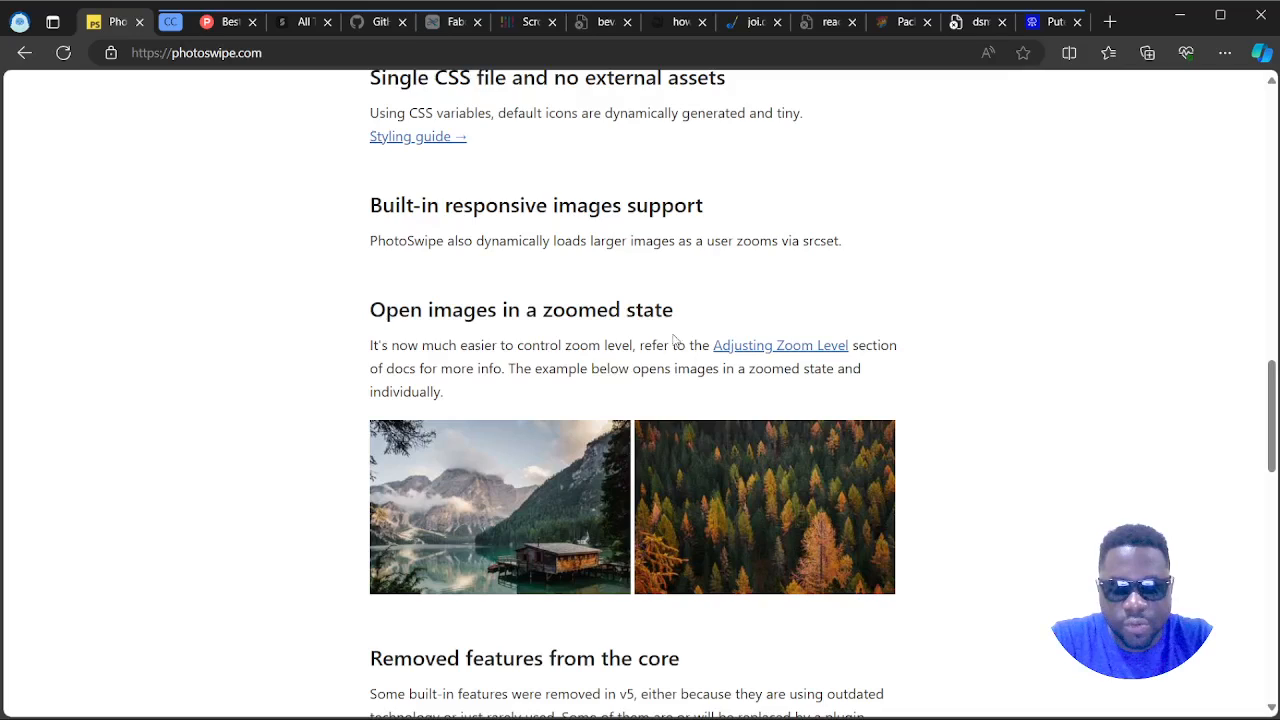
left_click(500, 508)
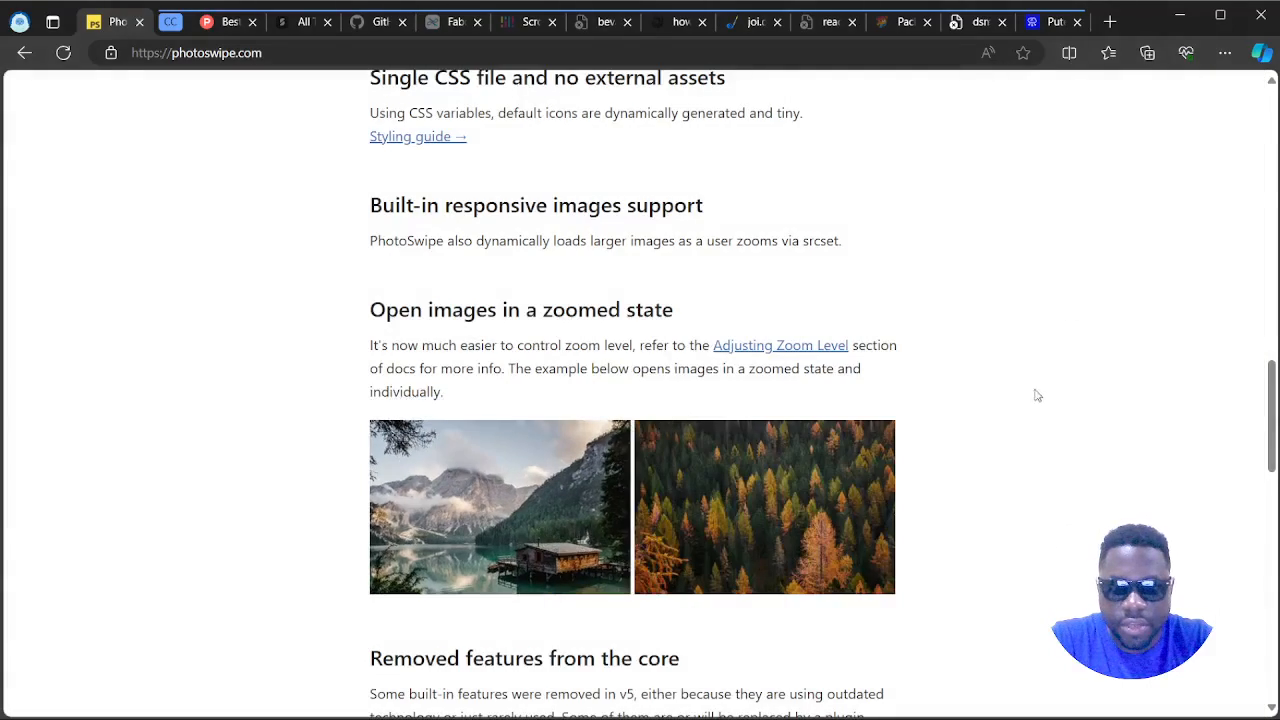
scroll("down", 3)
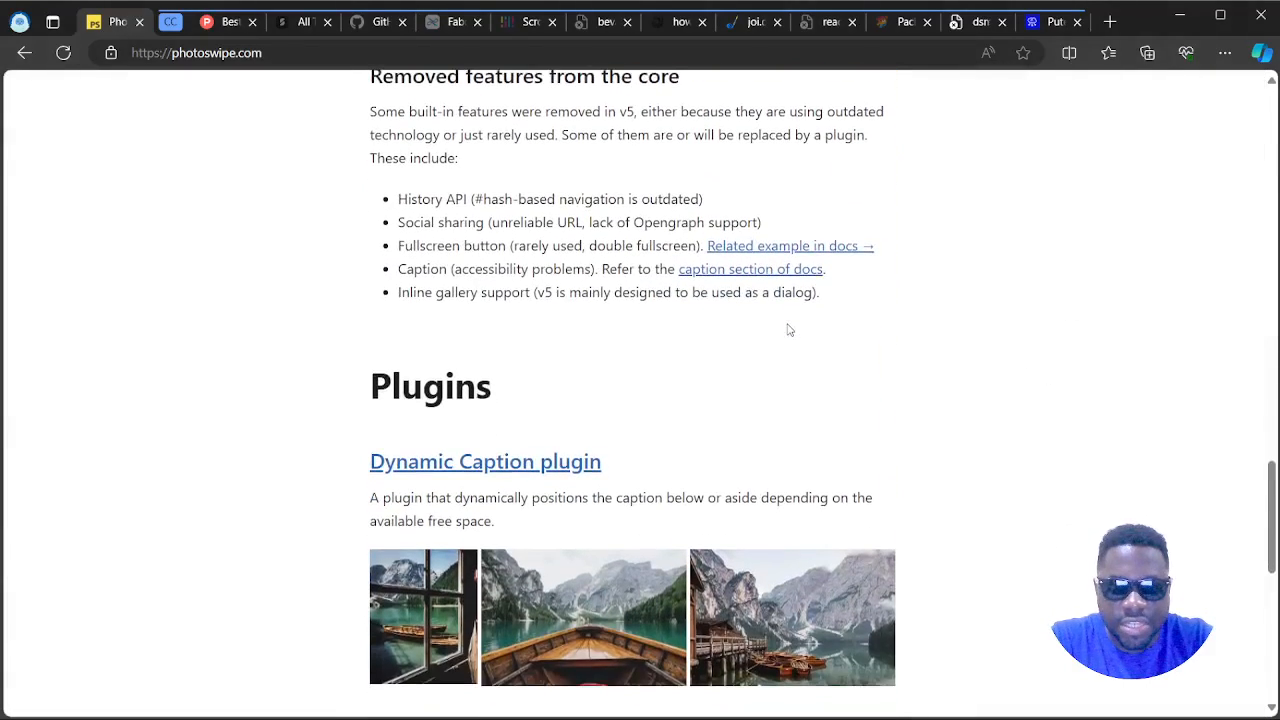
scroll("down", 3)
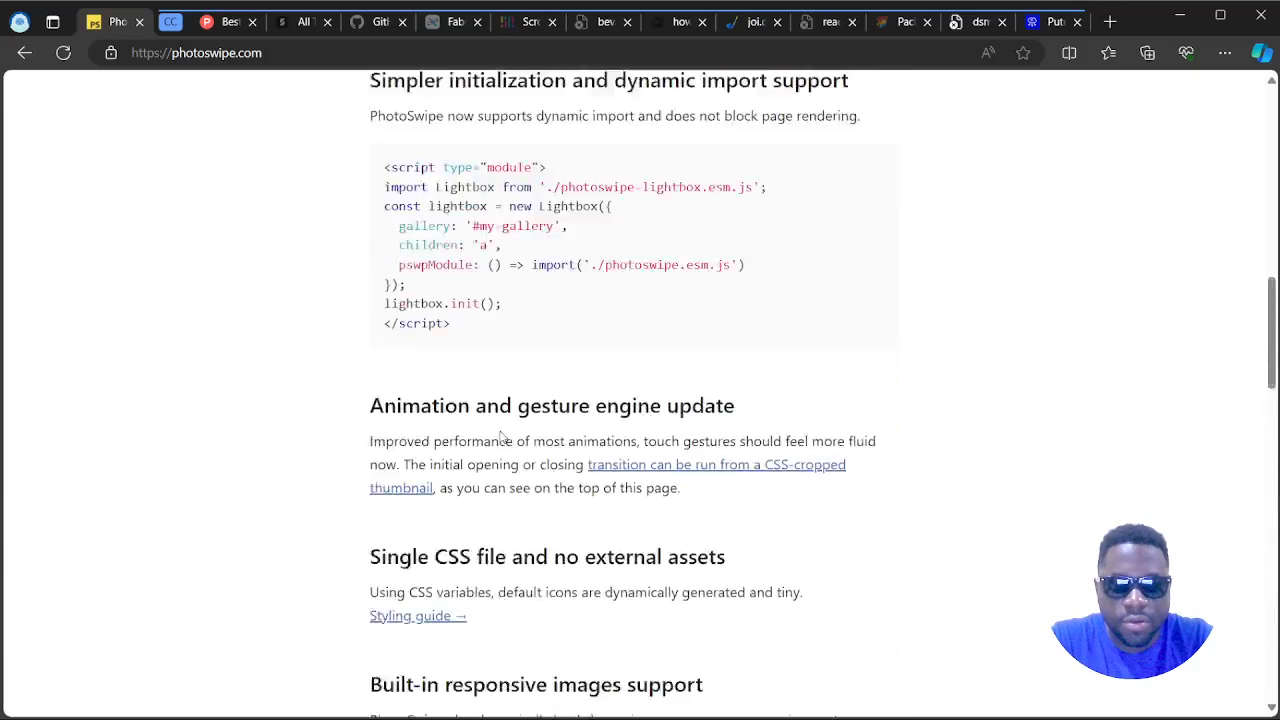
scroll("up", 3)
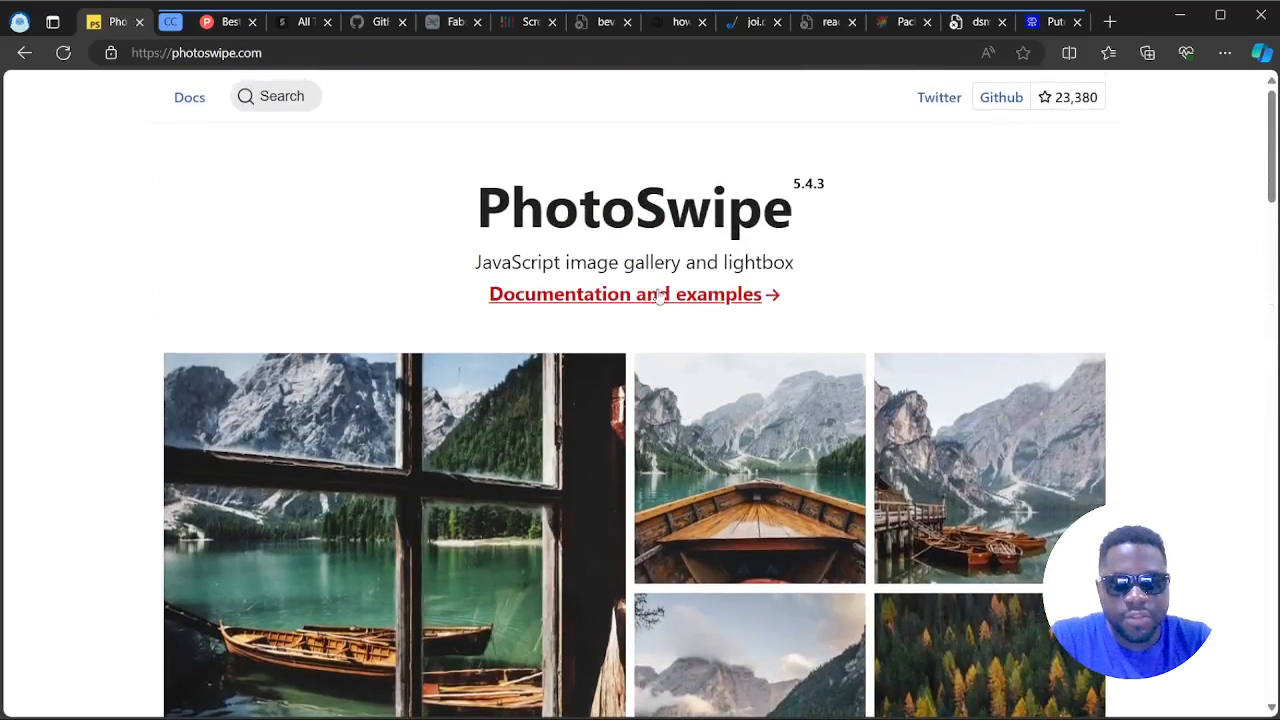
Step: Open Getting Started via 'Documentation and examples' and scroll to the Initialization module script example
left_click(624, 294)
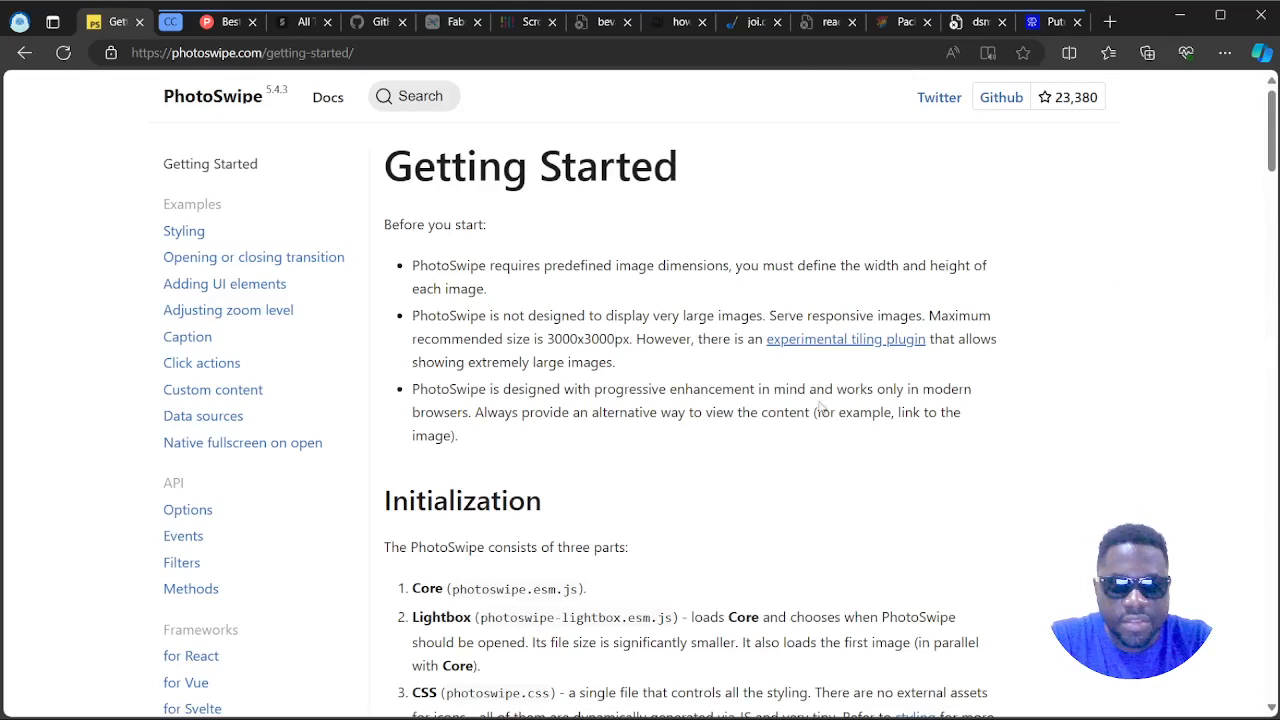
scroll("down", 3)
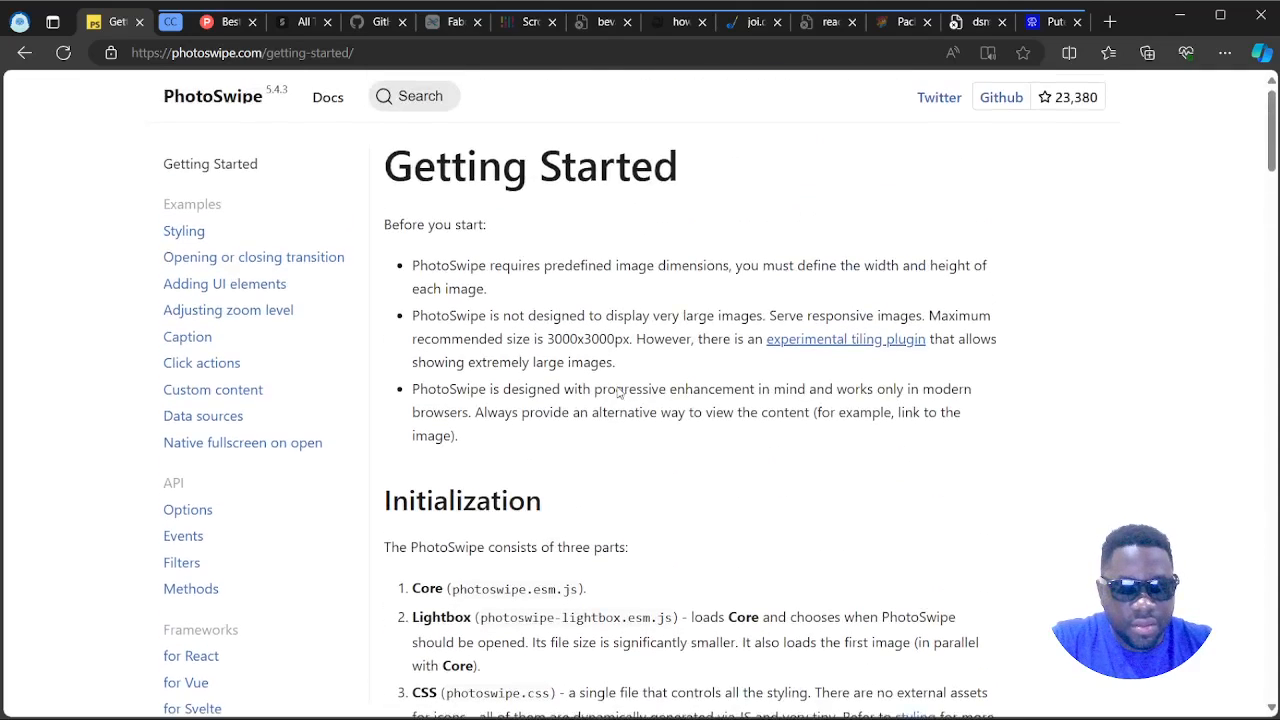
scroll("down", 3)
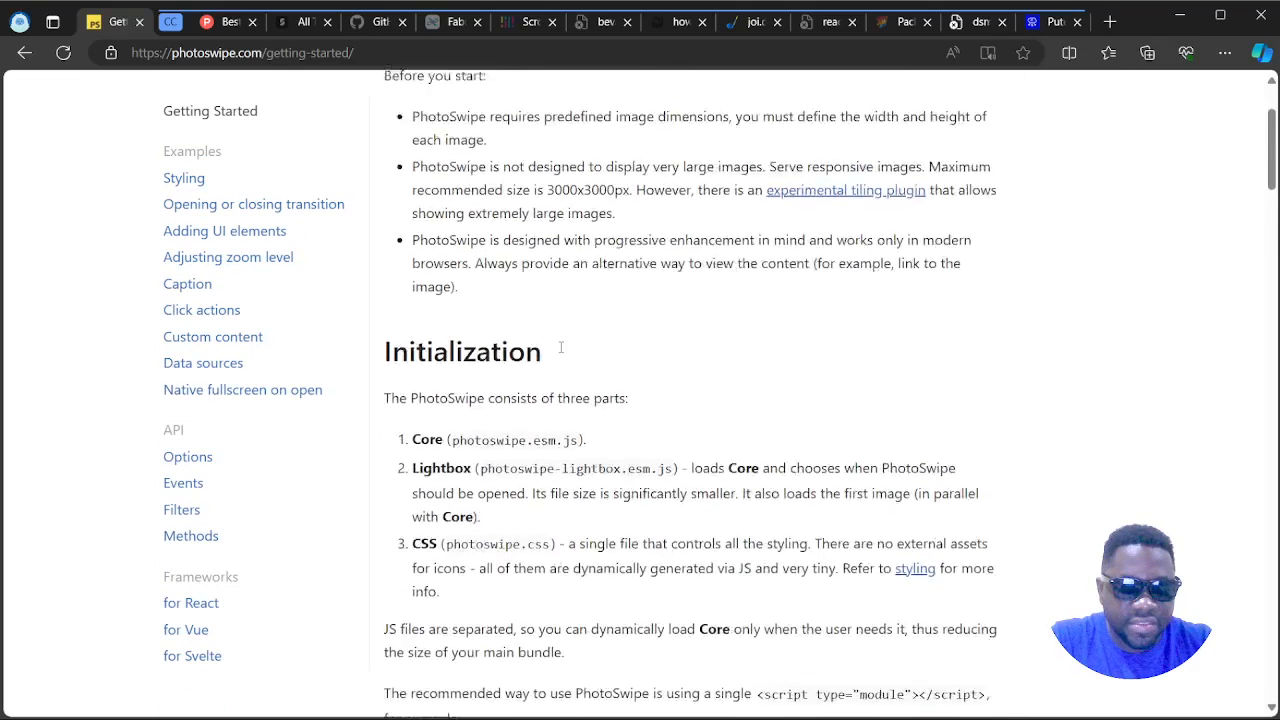
scroll("down", 3)
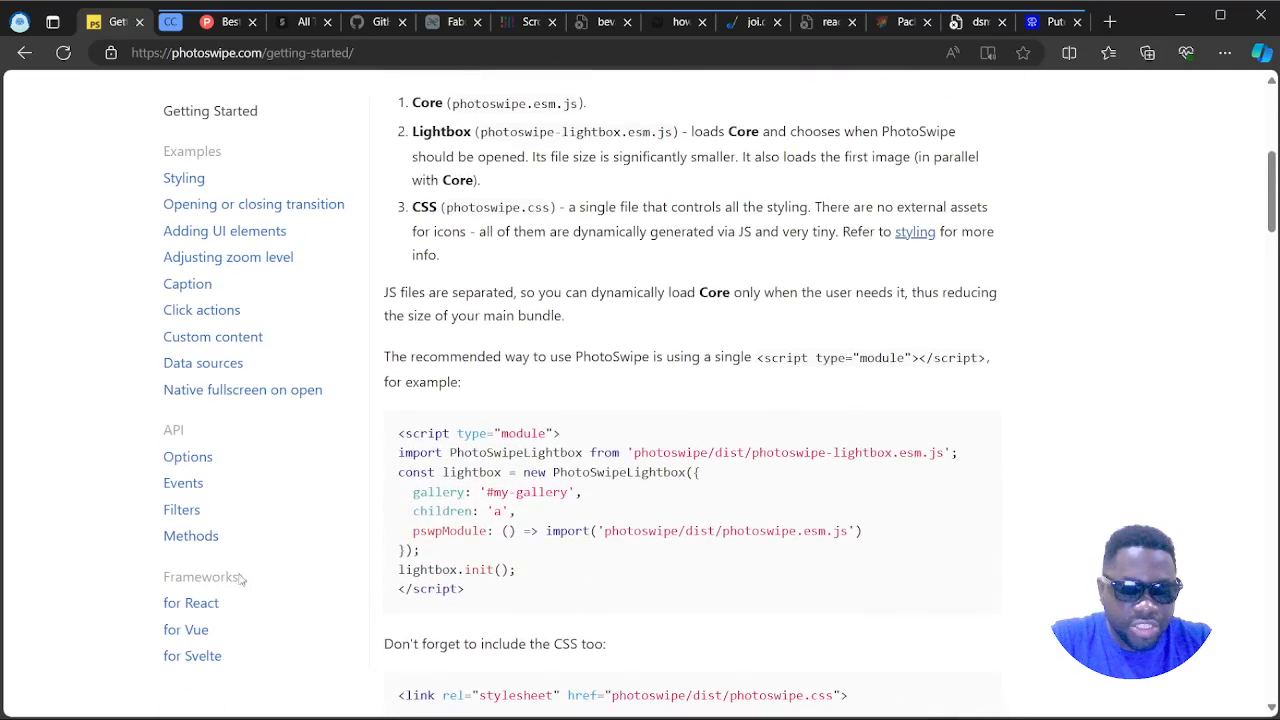
mouse_move(252, 656)
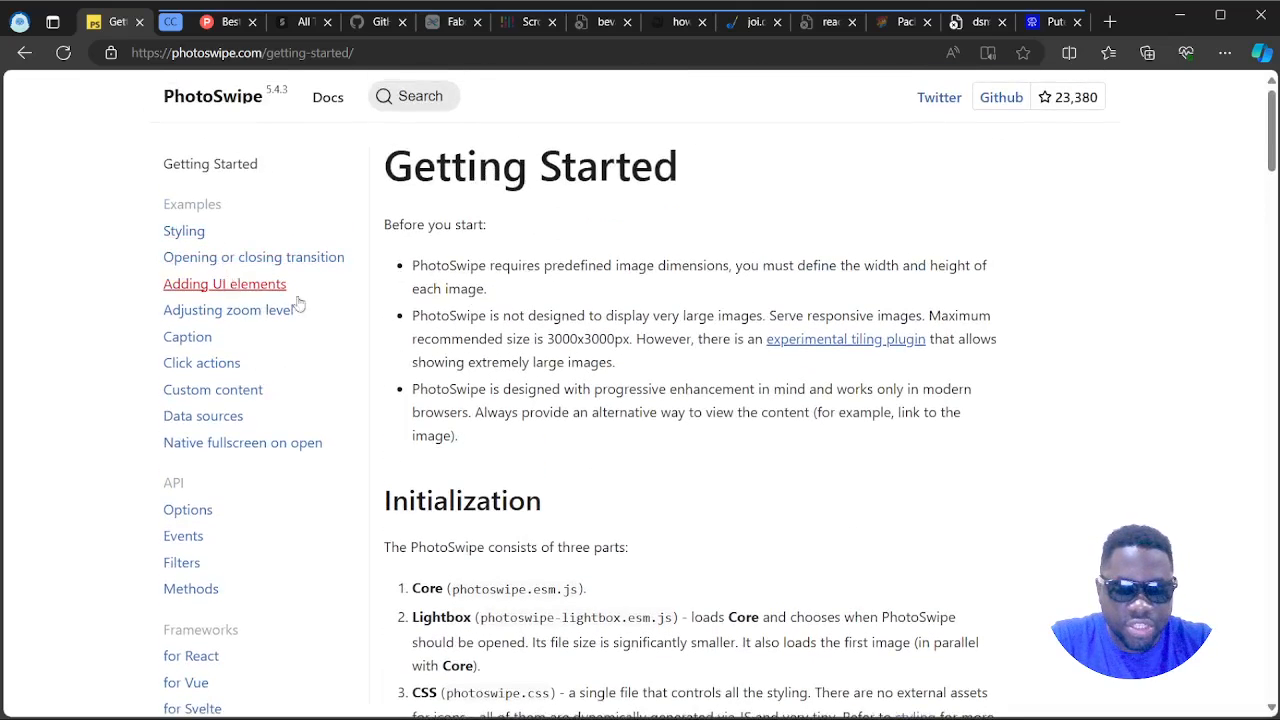
Step: Scroll the Getting Started examples down to the page's end before returning to the homepage
scroll("down", 3)
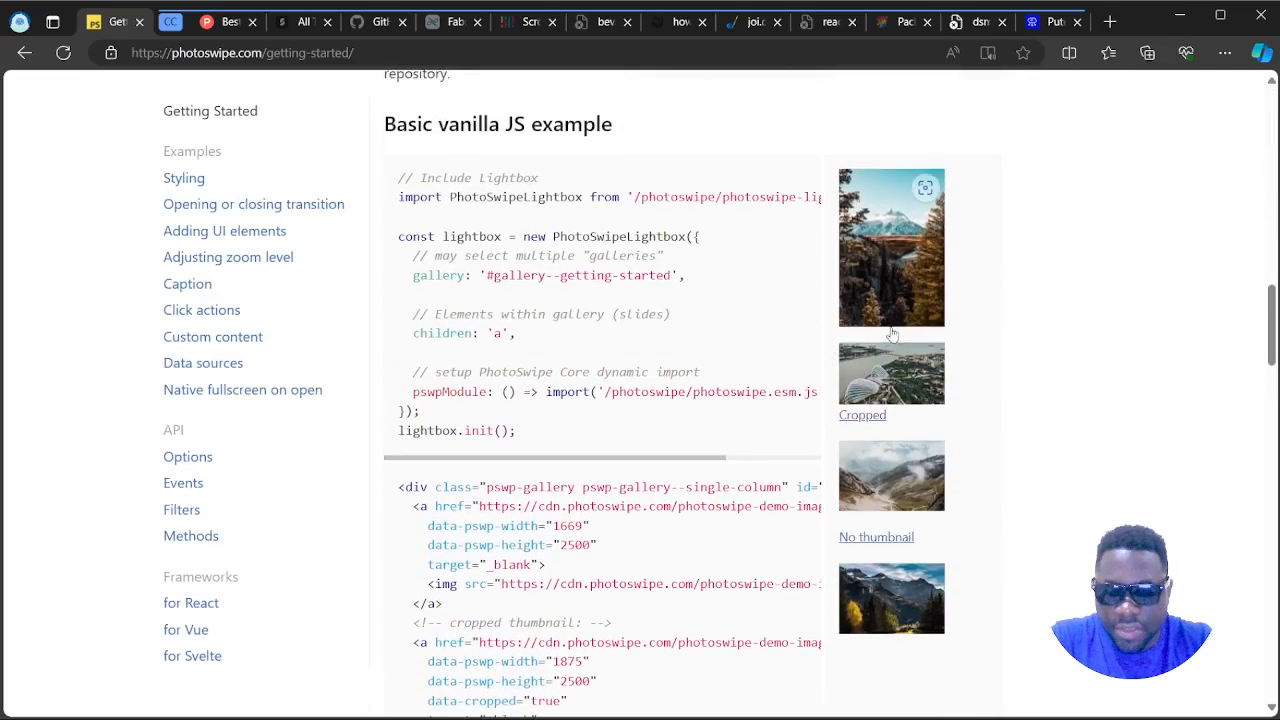
scroll("down", 3)
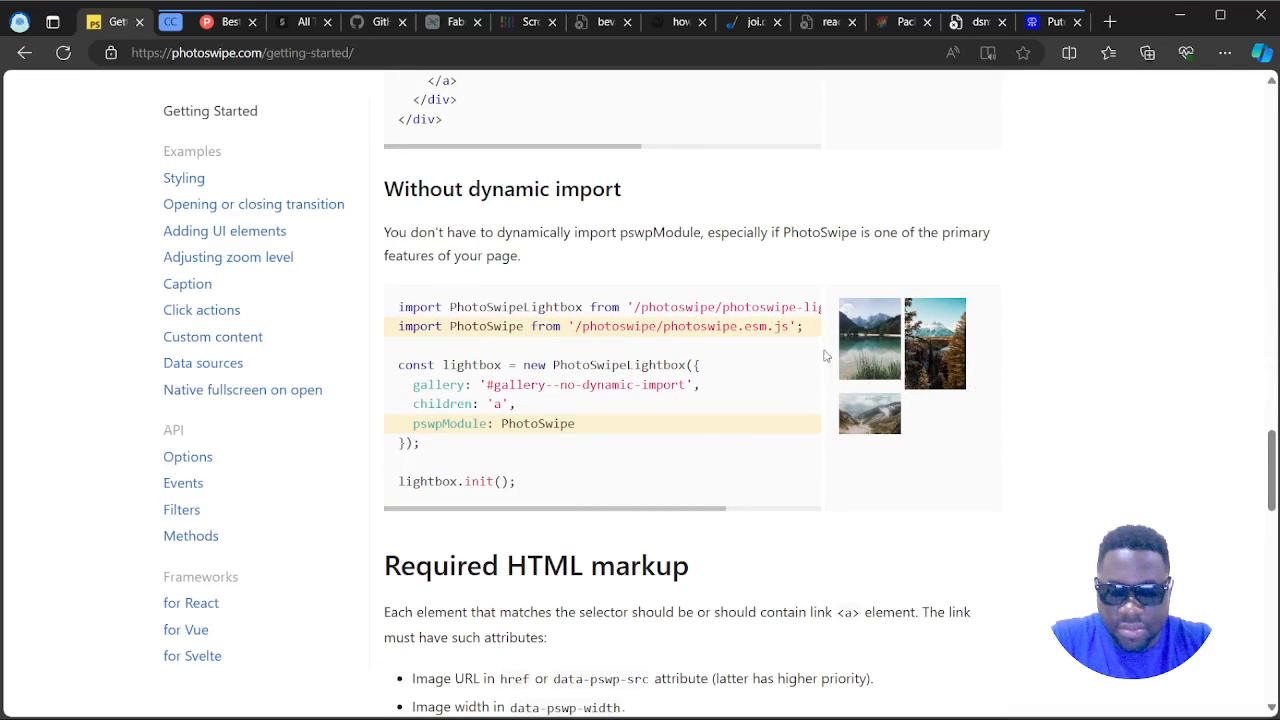
scroll("down", 3)
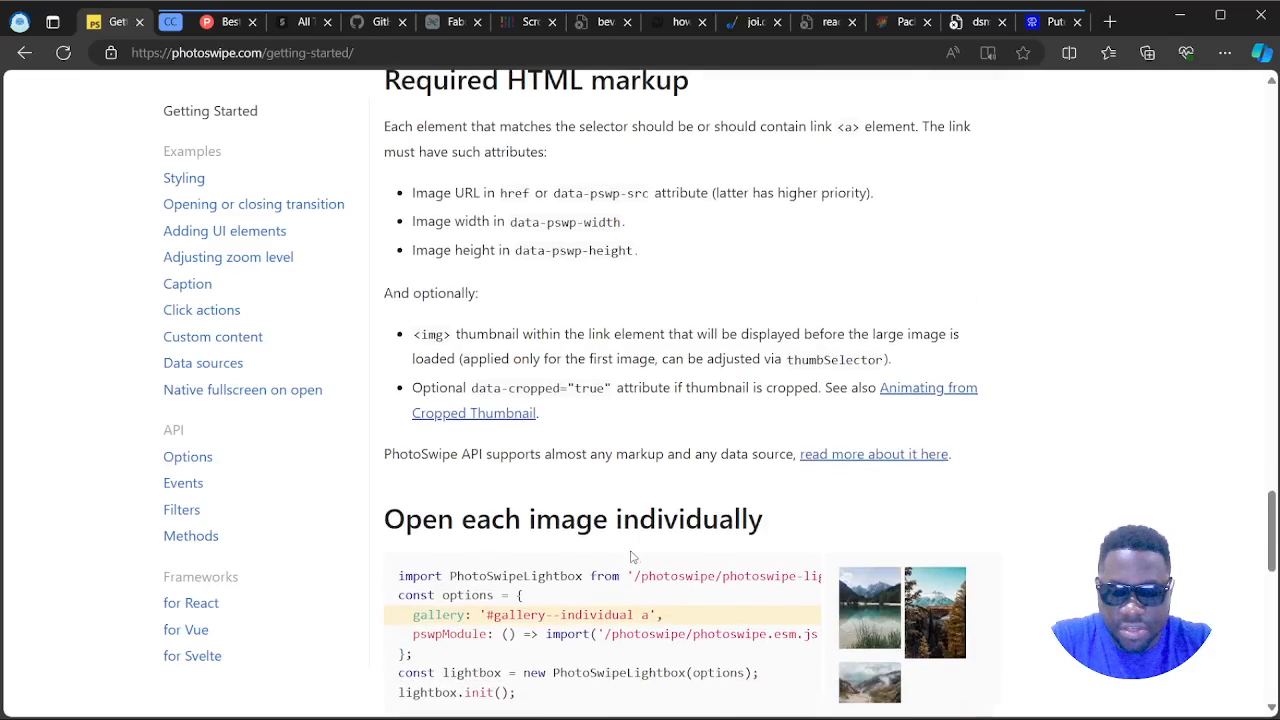
scroll("down", 3)
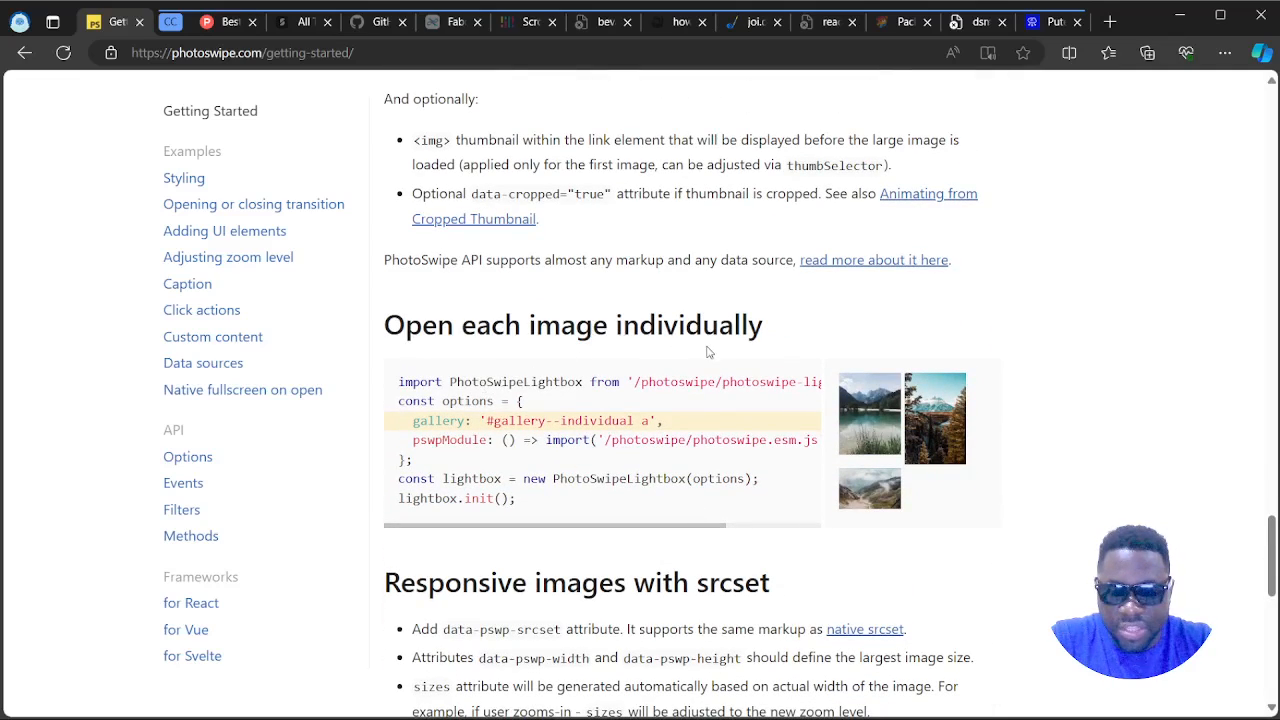
scroll("down", 3)
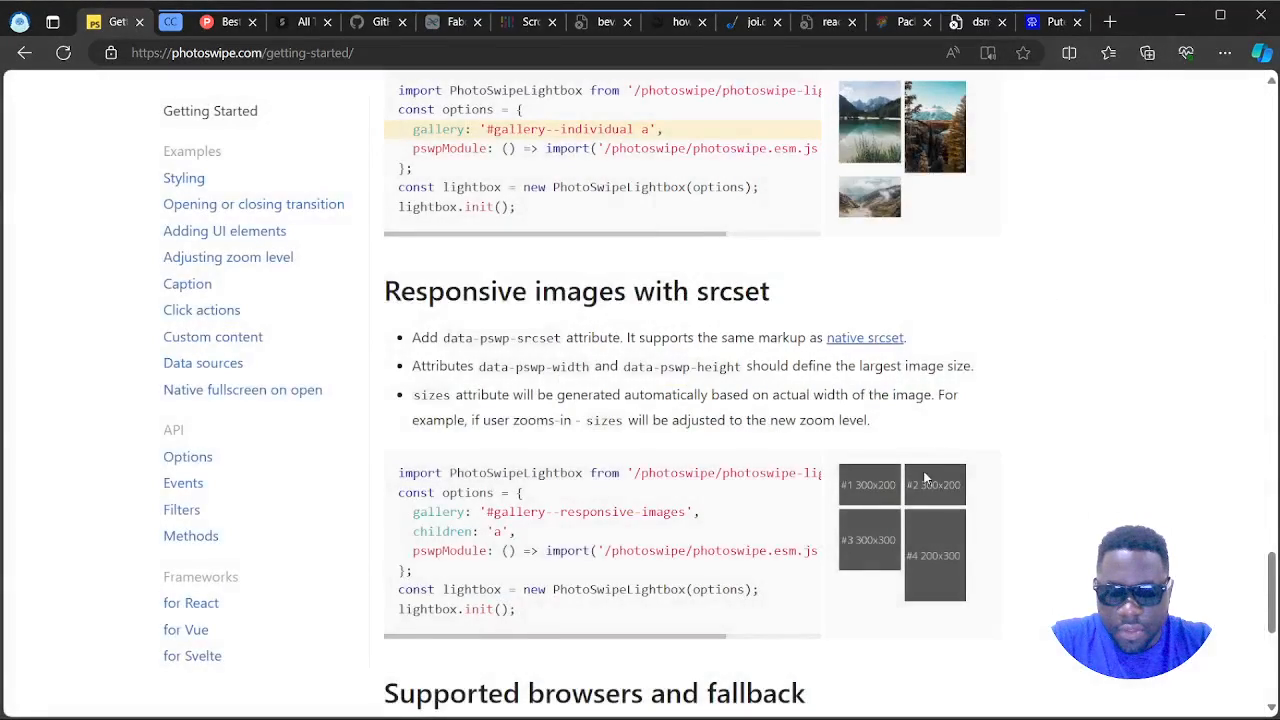
scroll("down", 3)
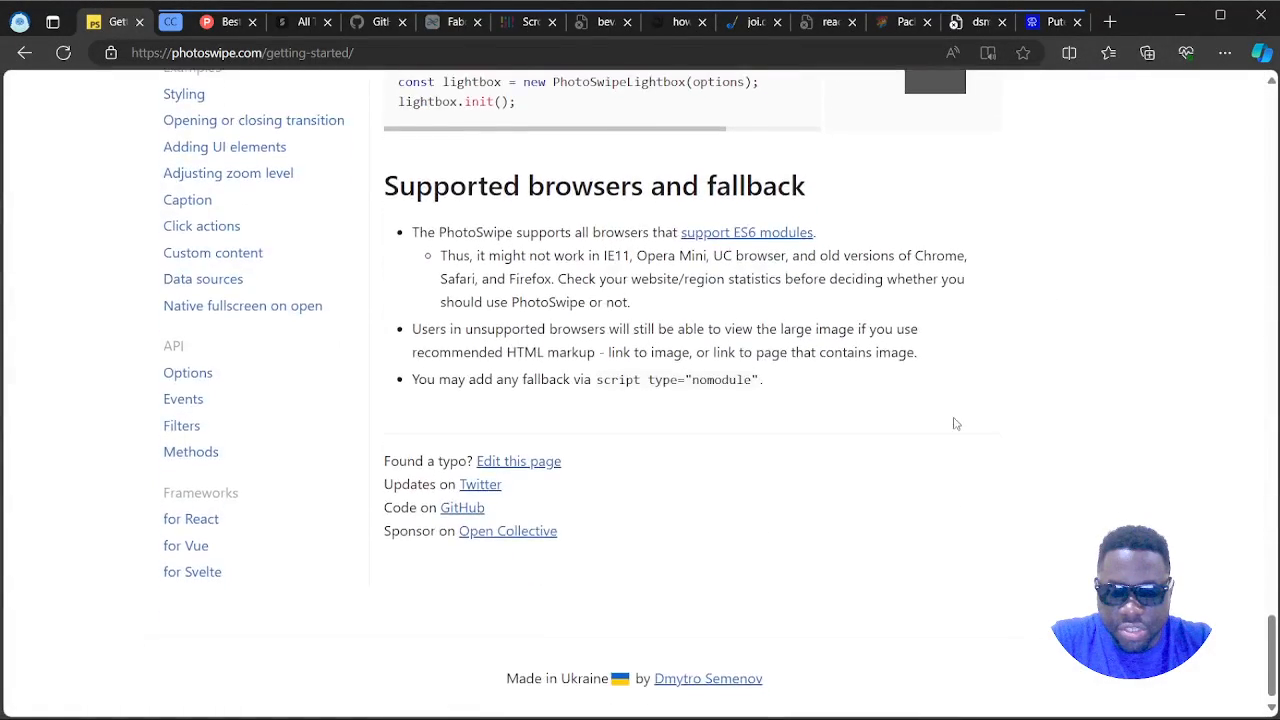
scroll("up", 3)
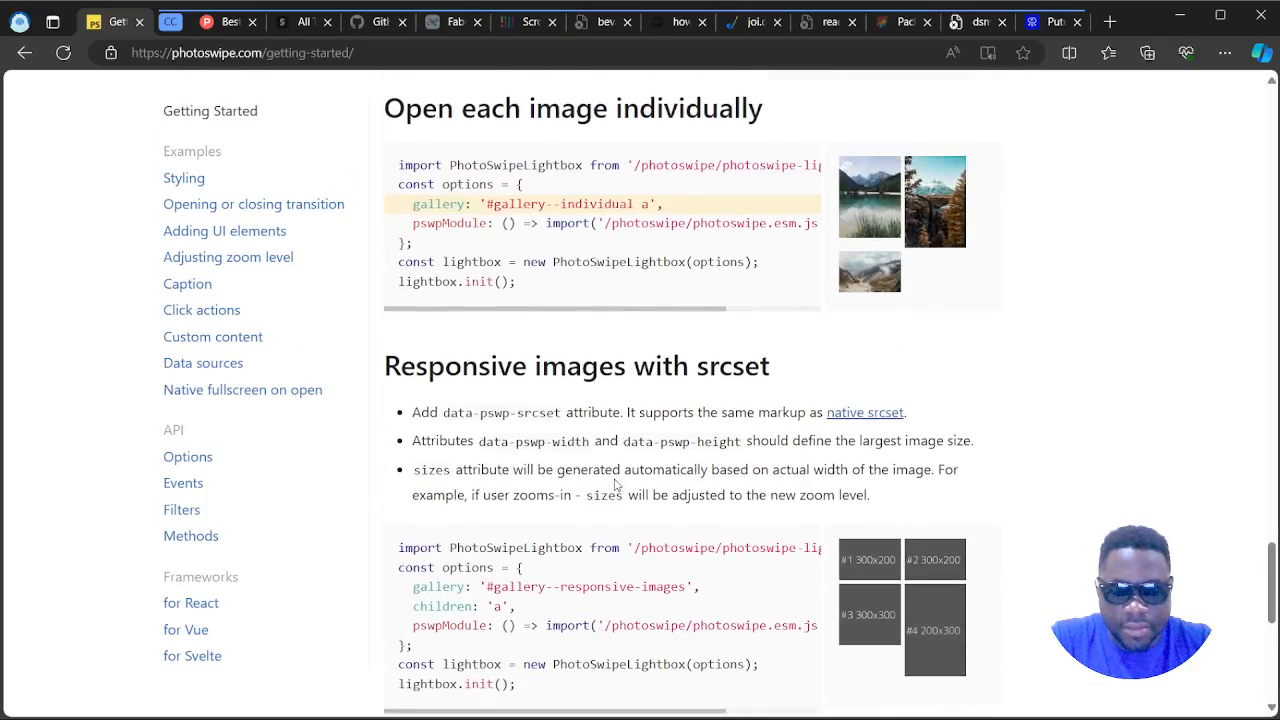
scroll("down", 3)
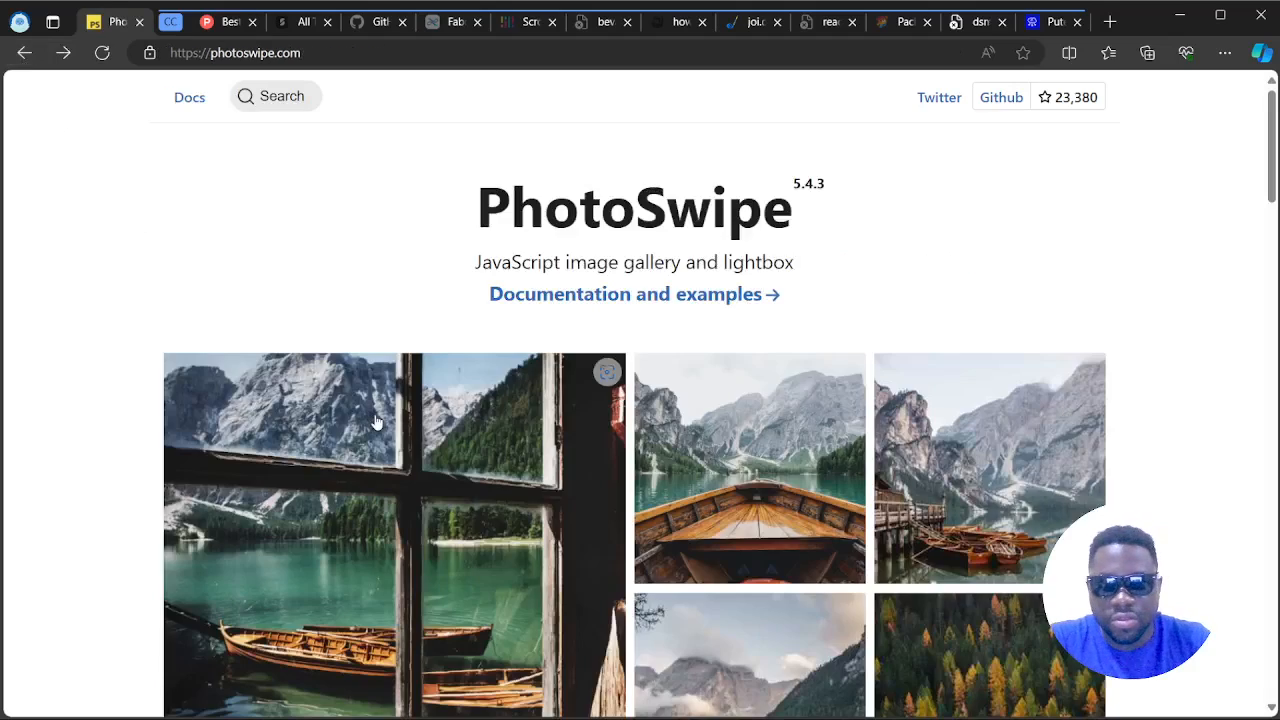
scroll("down", 3)
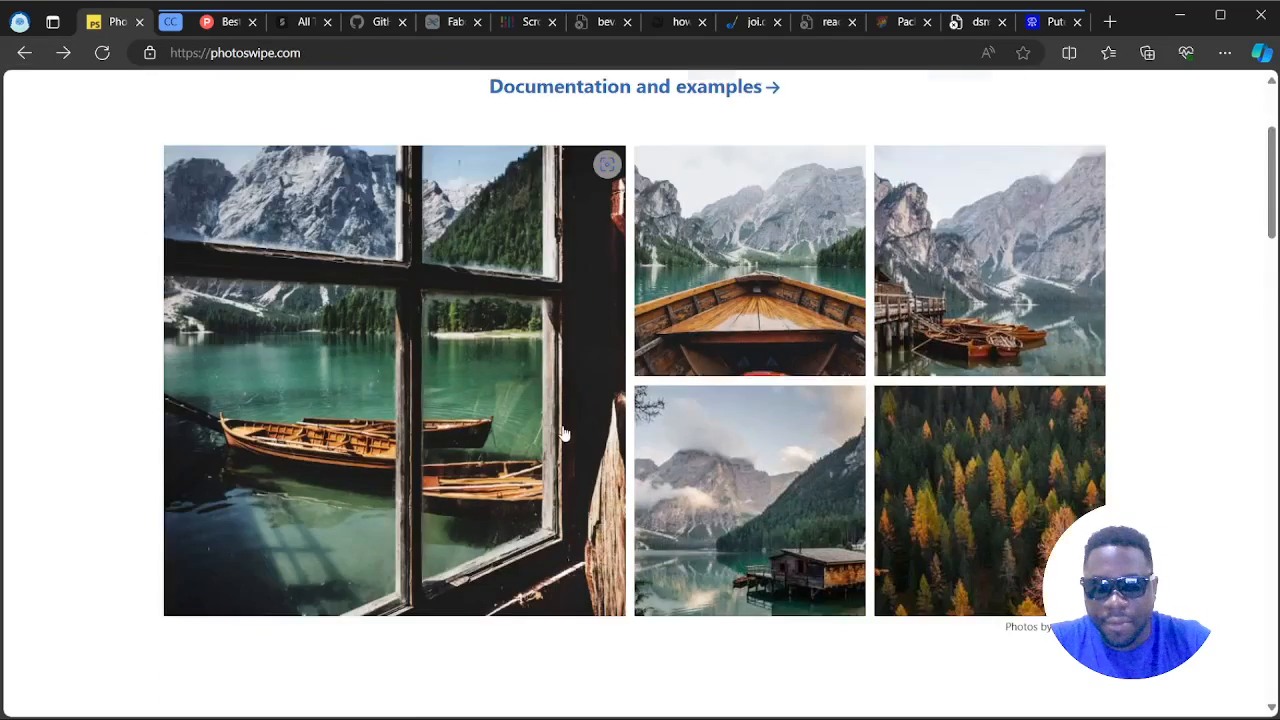
scroll("down", 3)
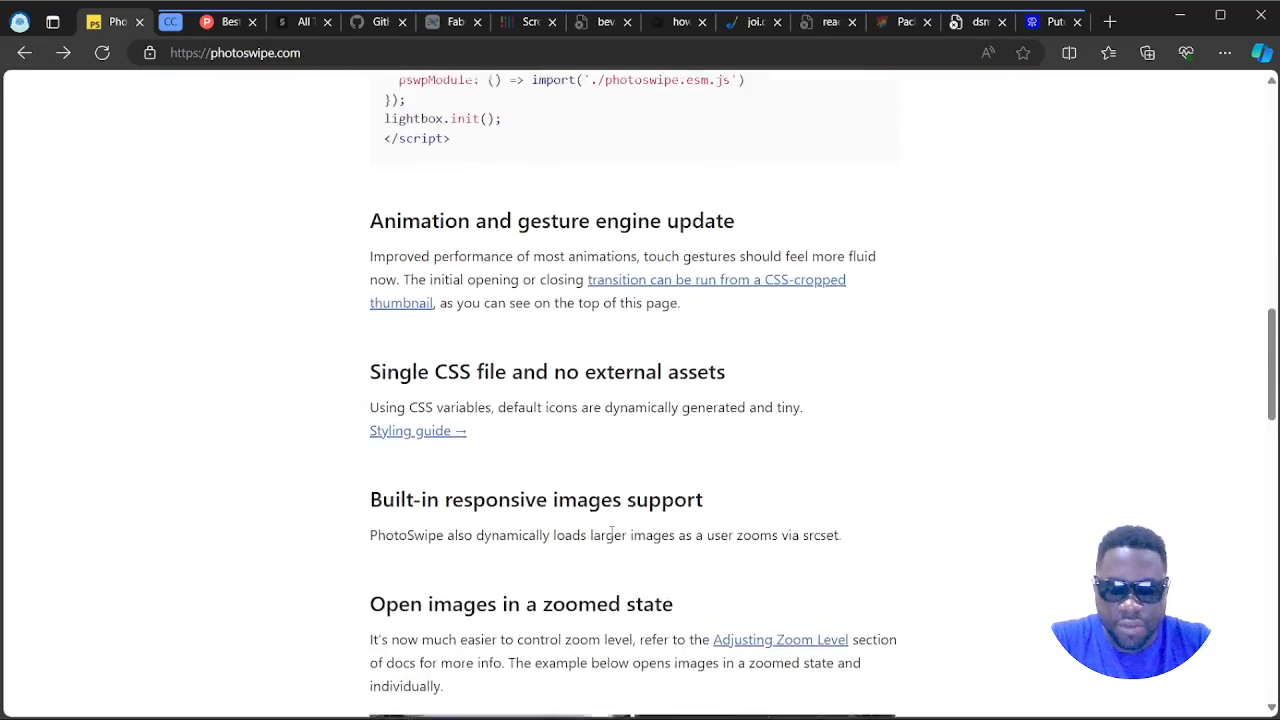
scroll("down", 3)
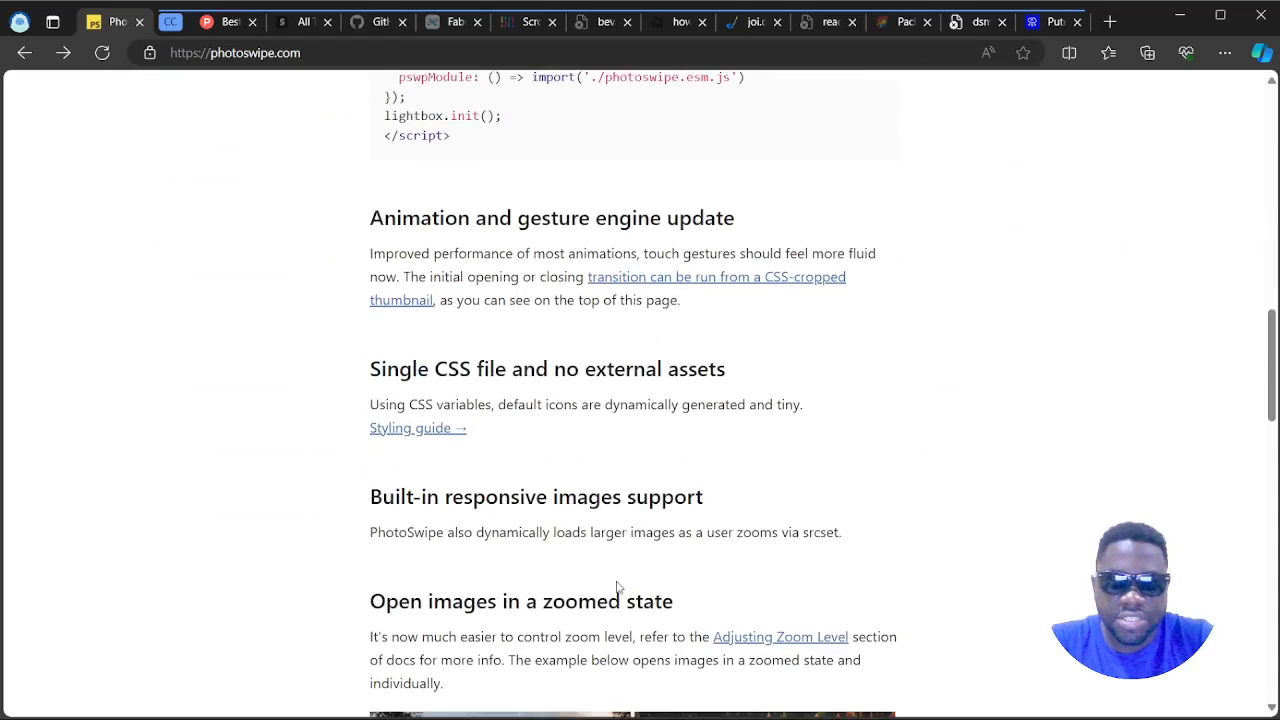
scroll("down", 3)
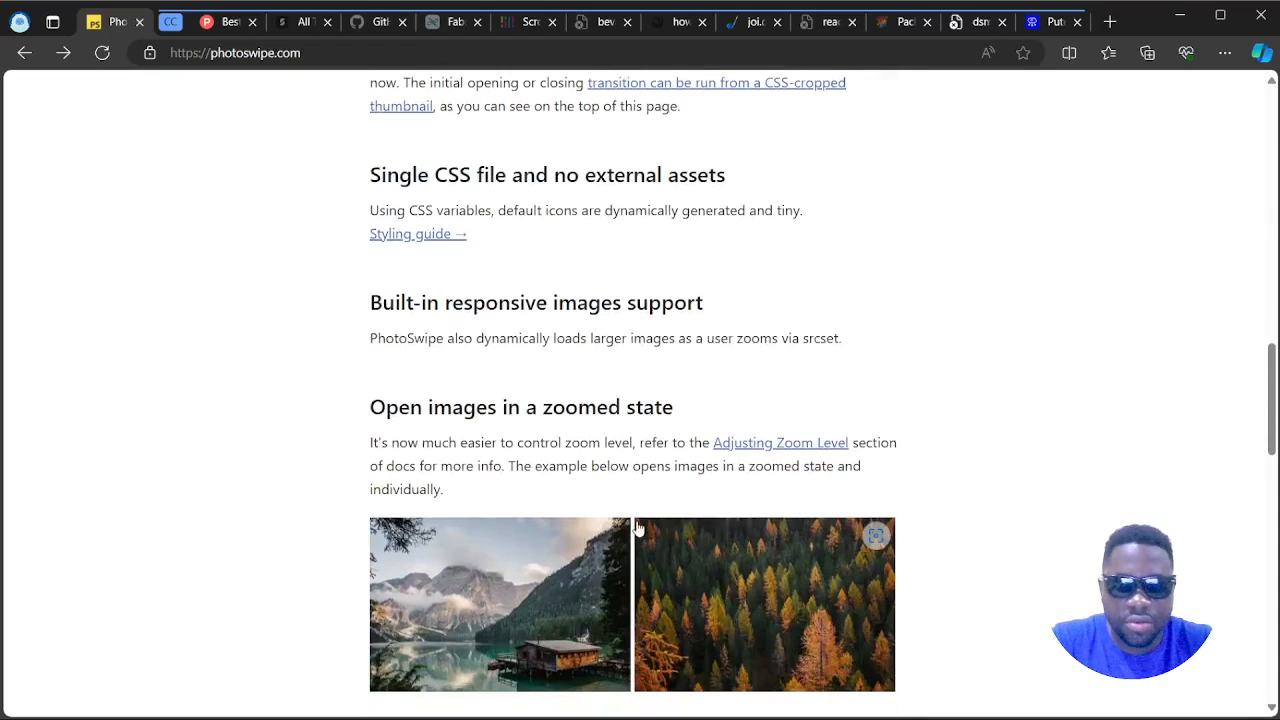
scroll("down", 3)
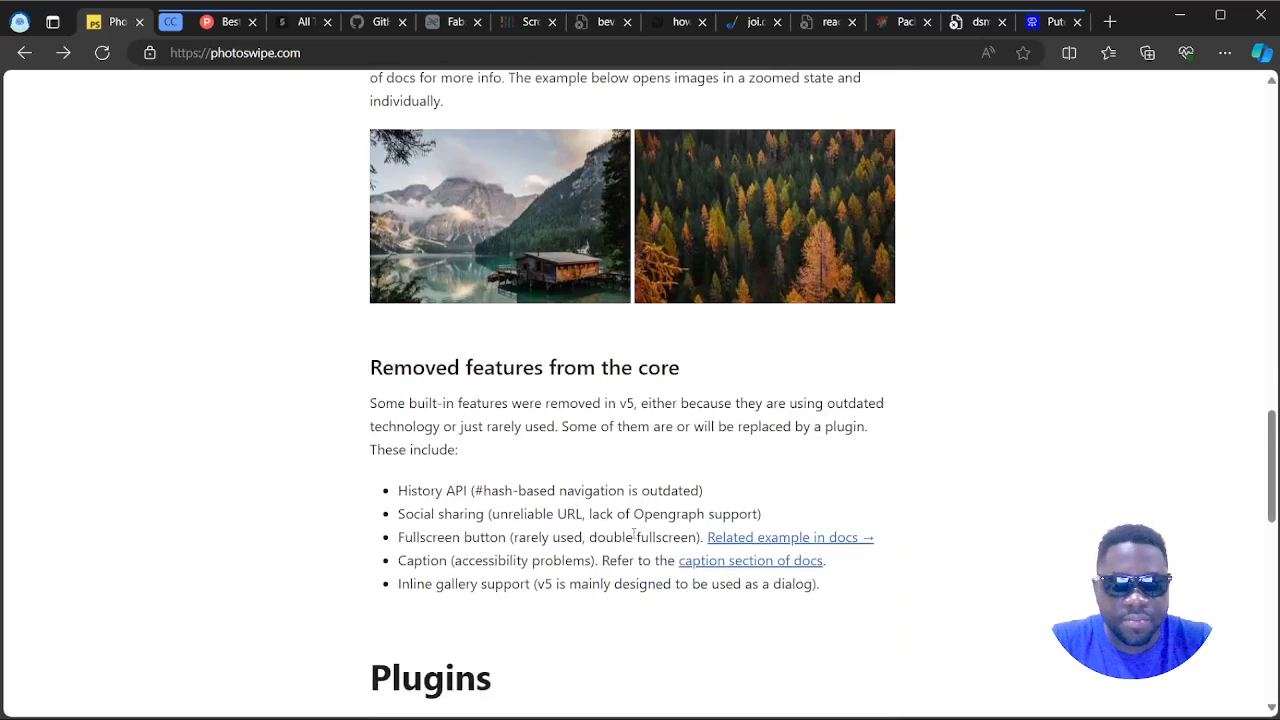
scroll("down", 3)
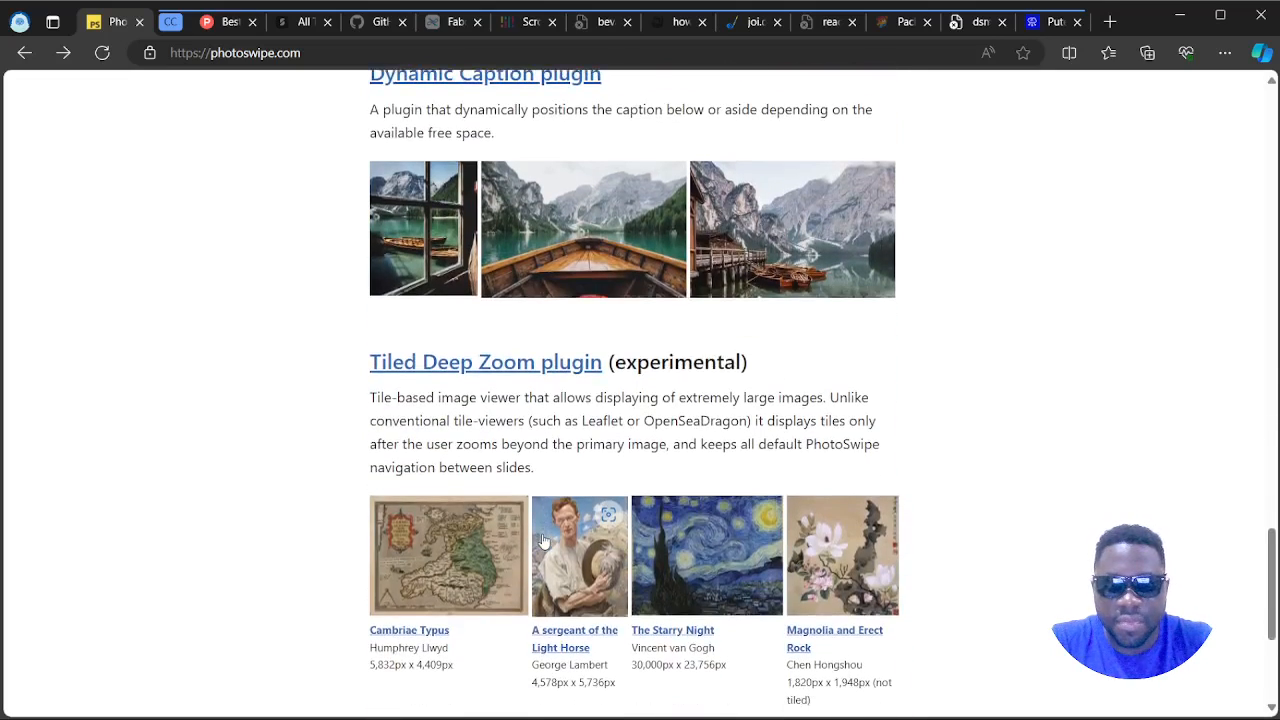
scroll("down", 3)
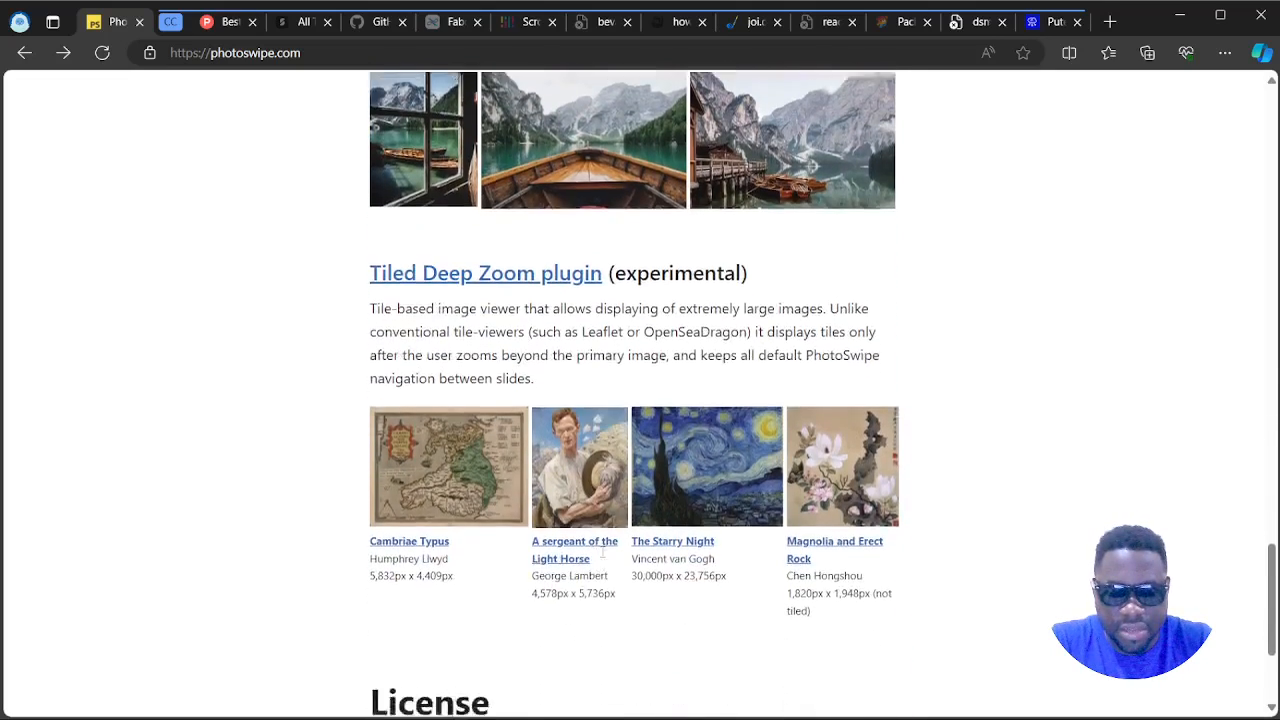
scroll("down", 3)
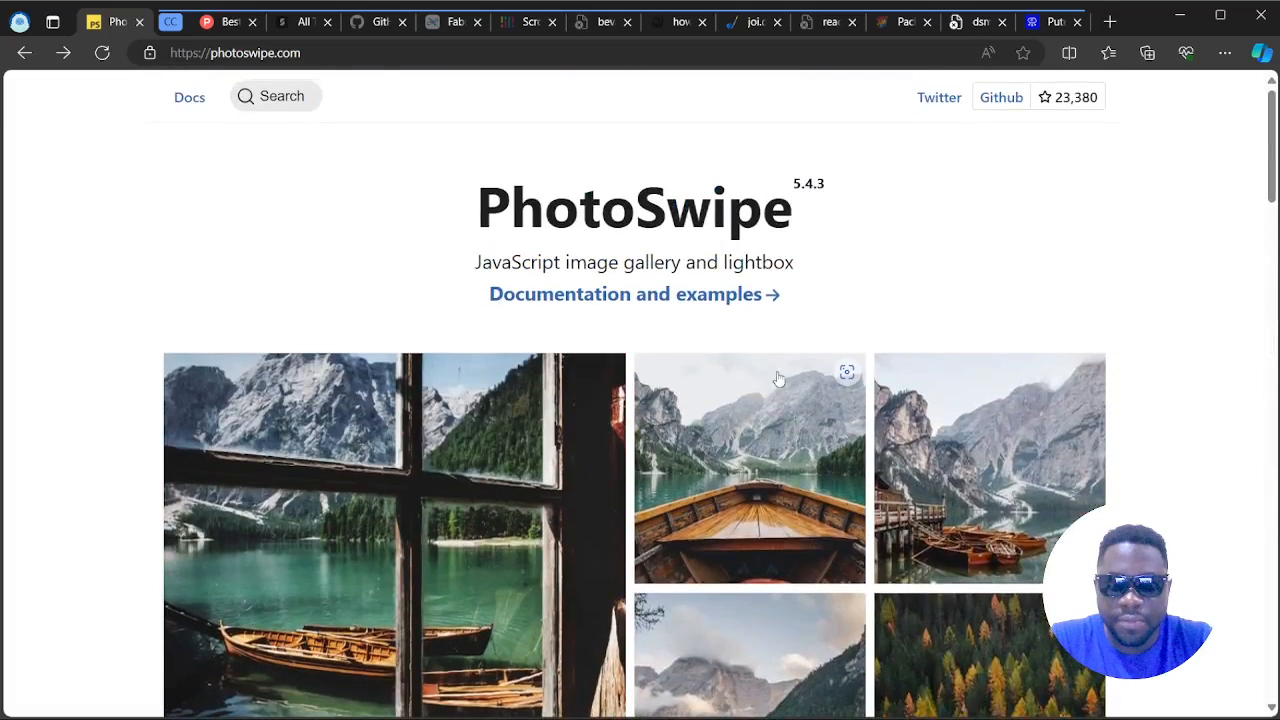
mouse_move(800, 352)
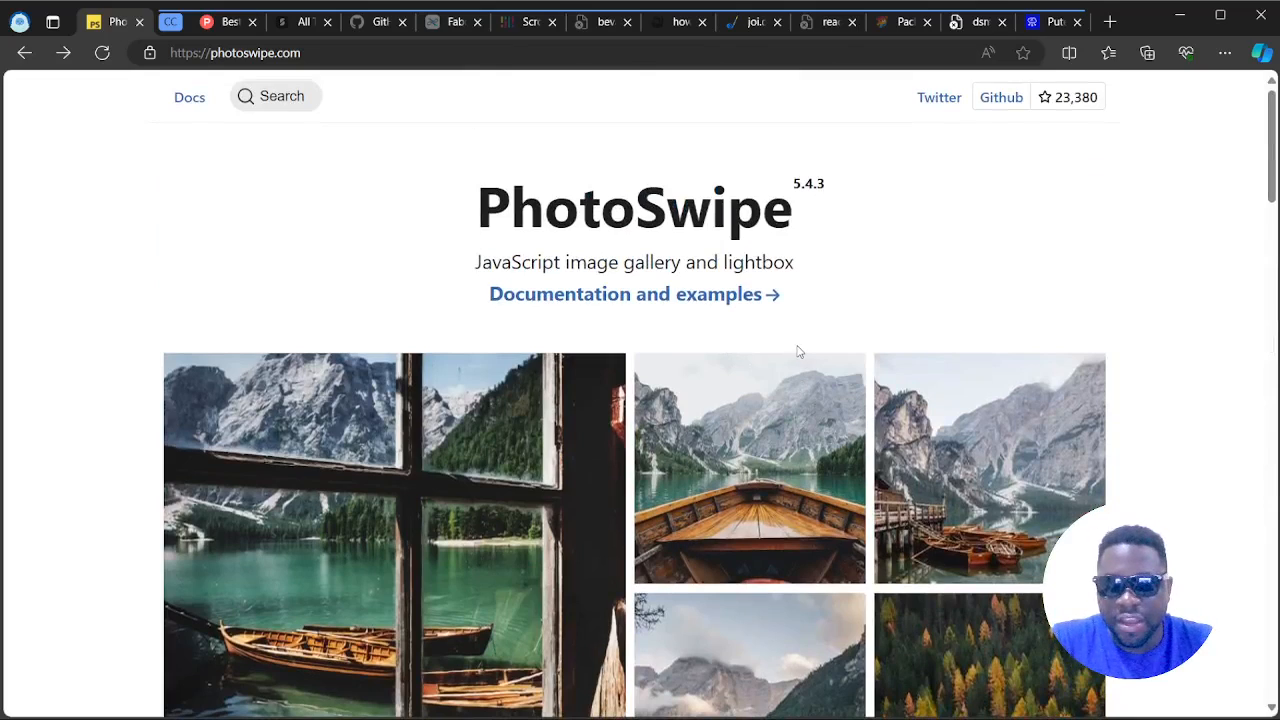